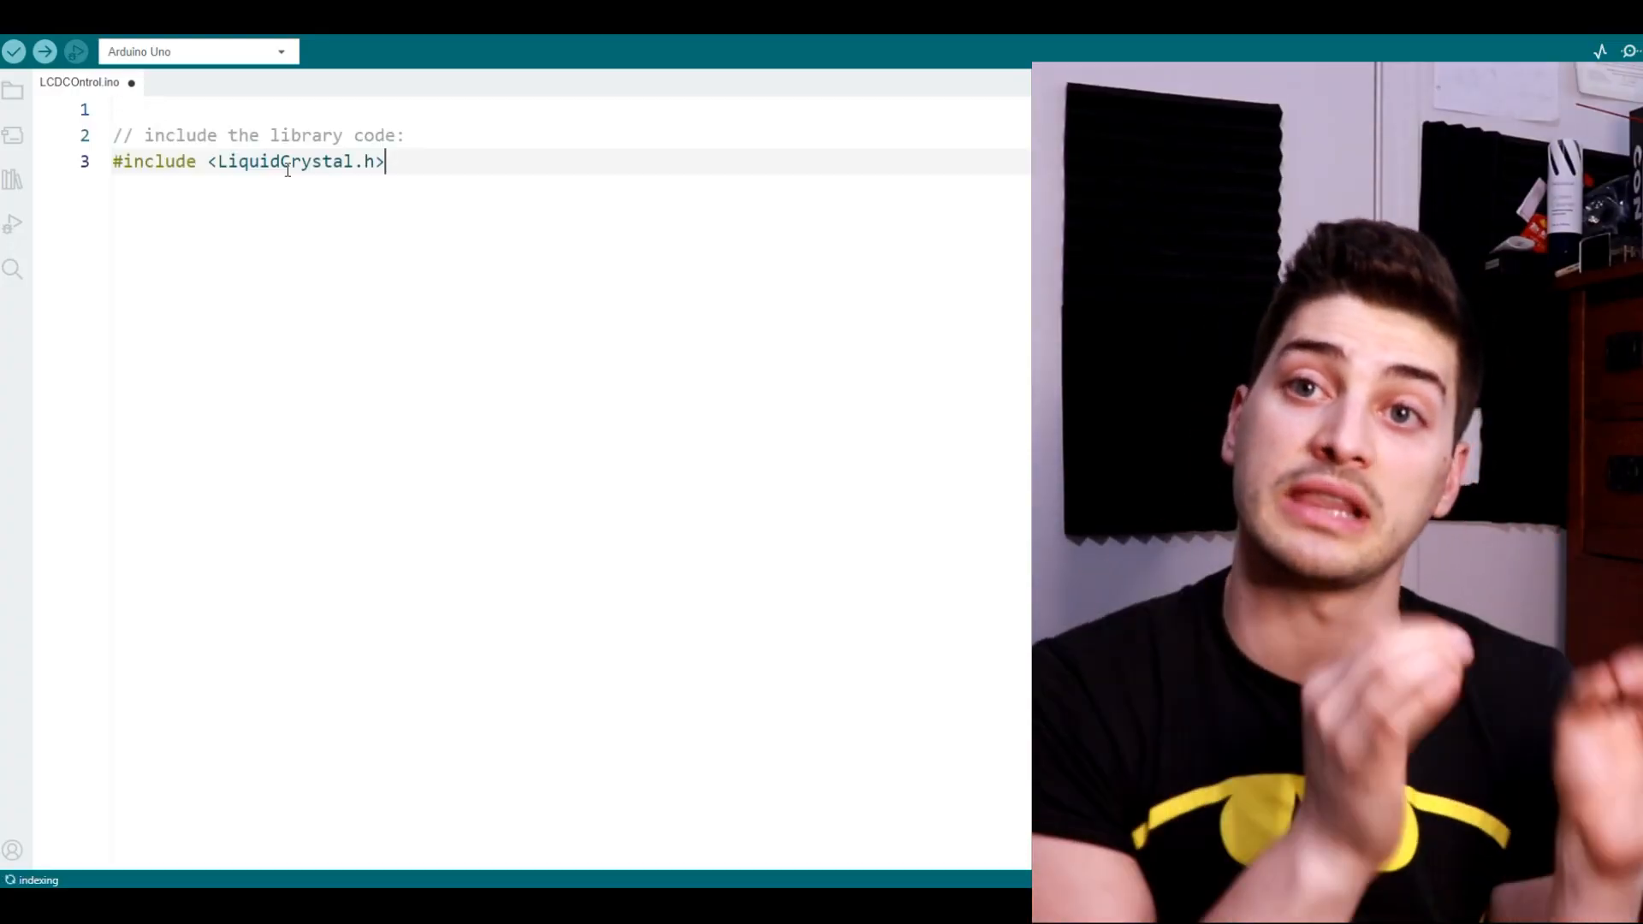
Declare LiquidCrystal lcd(2, 3, 8, 9, 10, 11) plus switchPin, switchState, prevSwitchState and reply ints.
{"action": "key", "text": "Enter"}
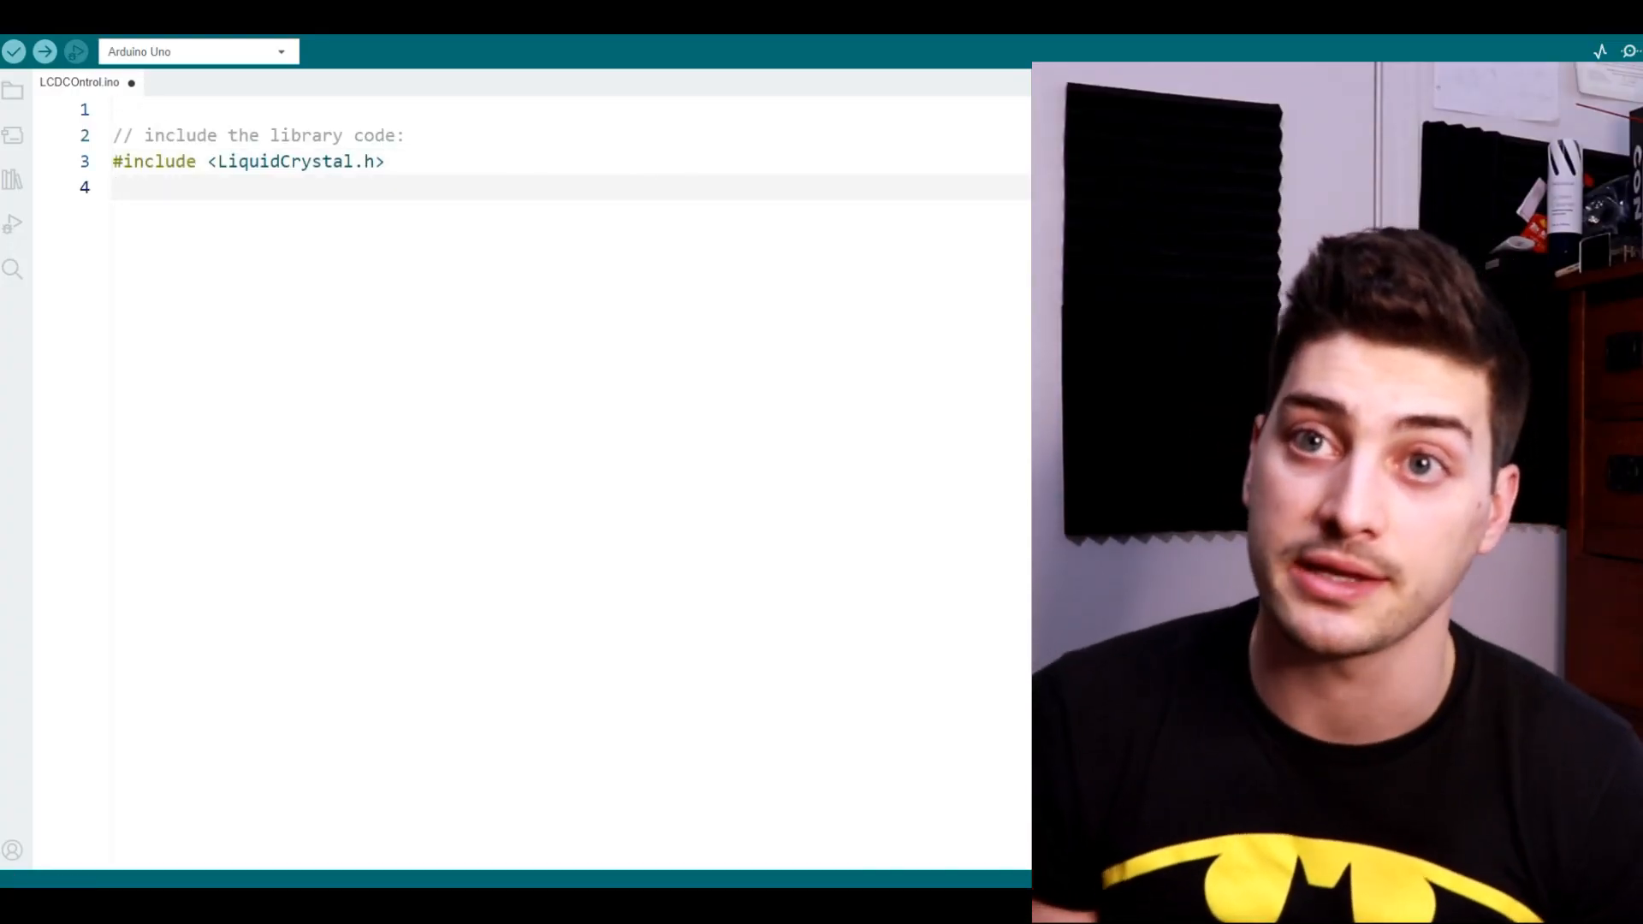
{"action": "left_click", "coordinate": [18, 49]}
{"action": "type", "text": "LiquidCrystal lcd(2, 3, 8, 9, 10, 11);"}
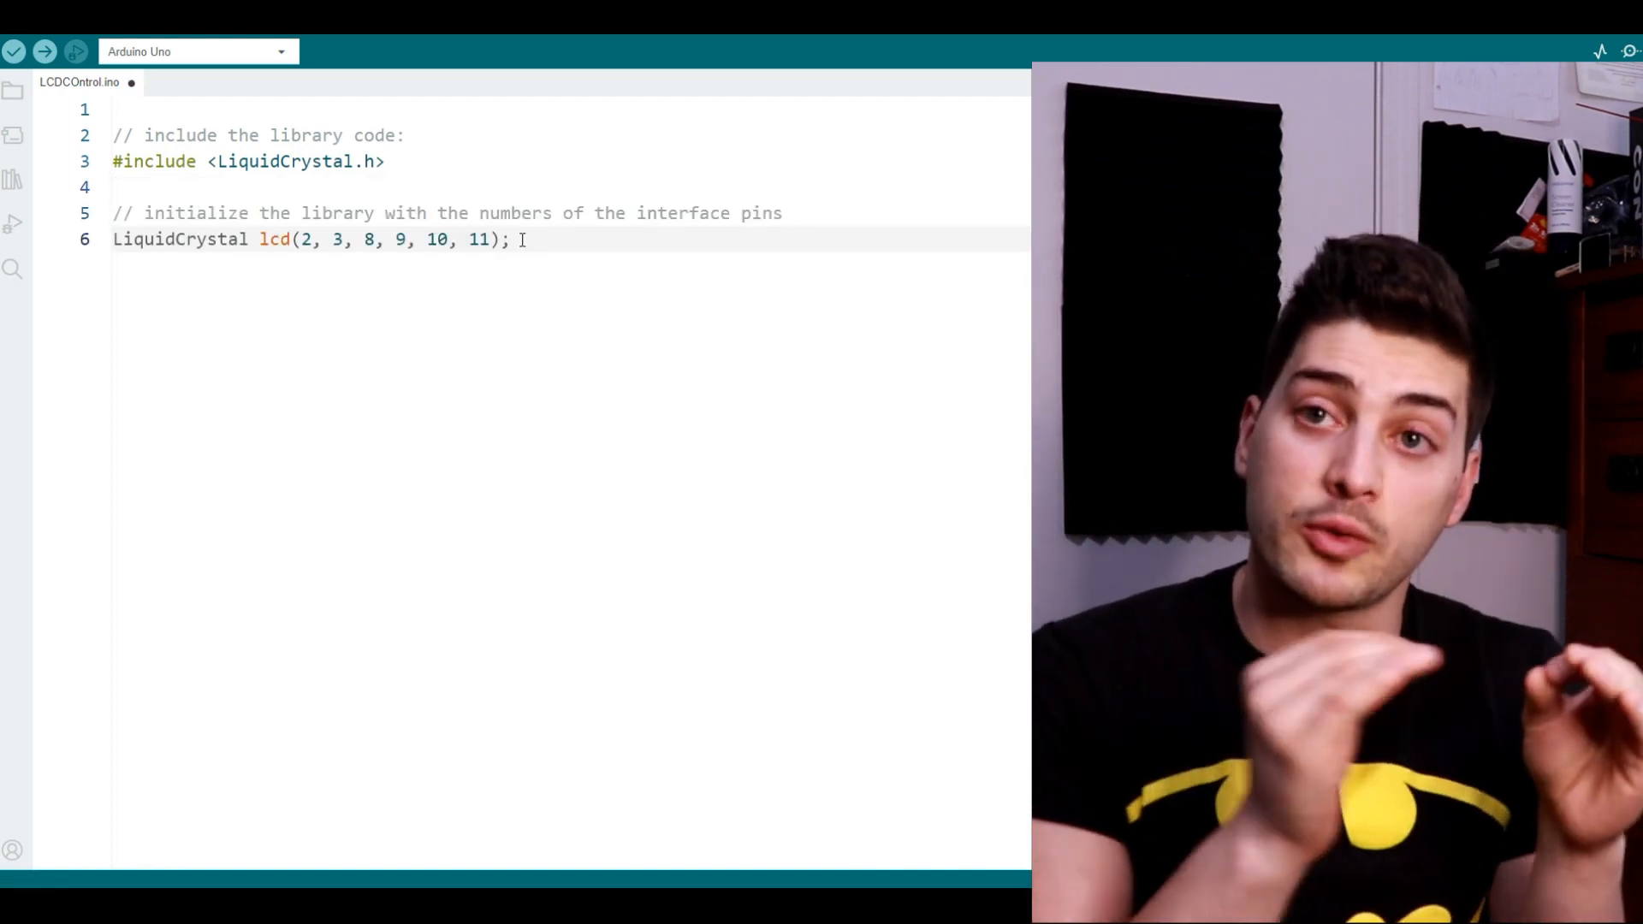
{"action": "key", "text": "Enter"}
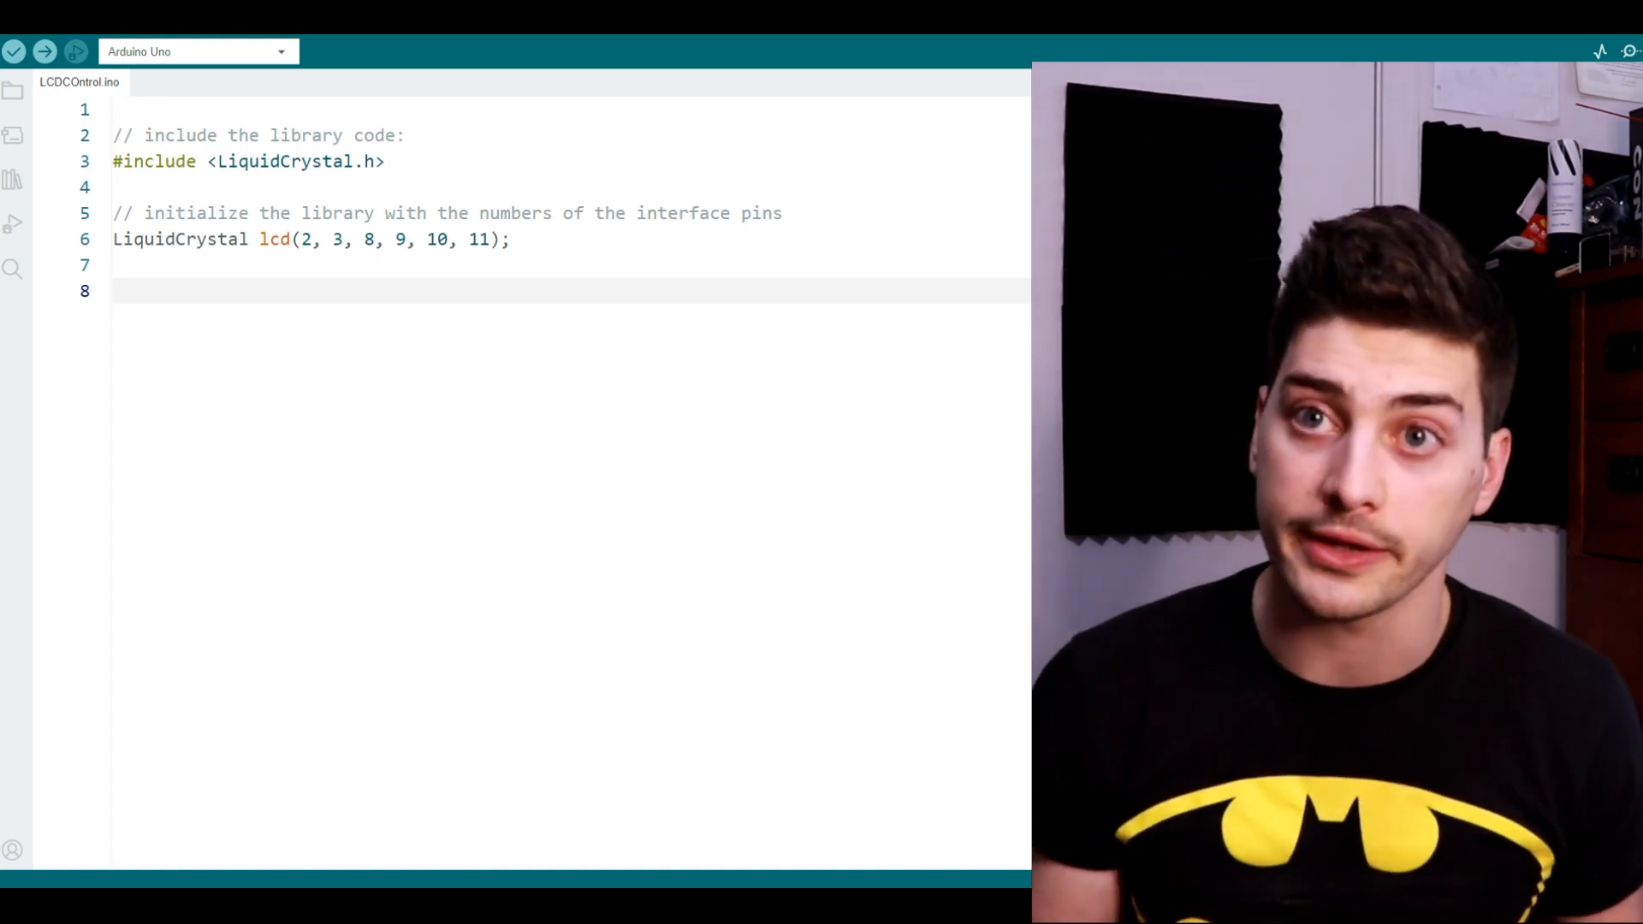
{"action": "left_click", "coordinate": [117, 291]}
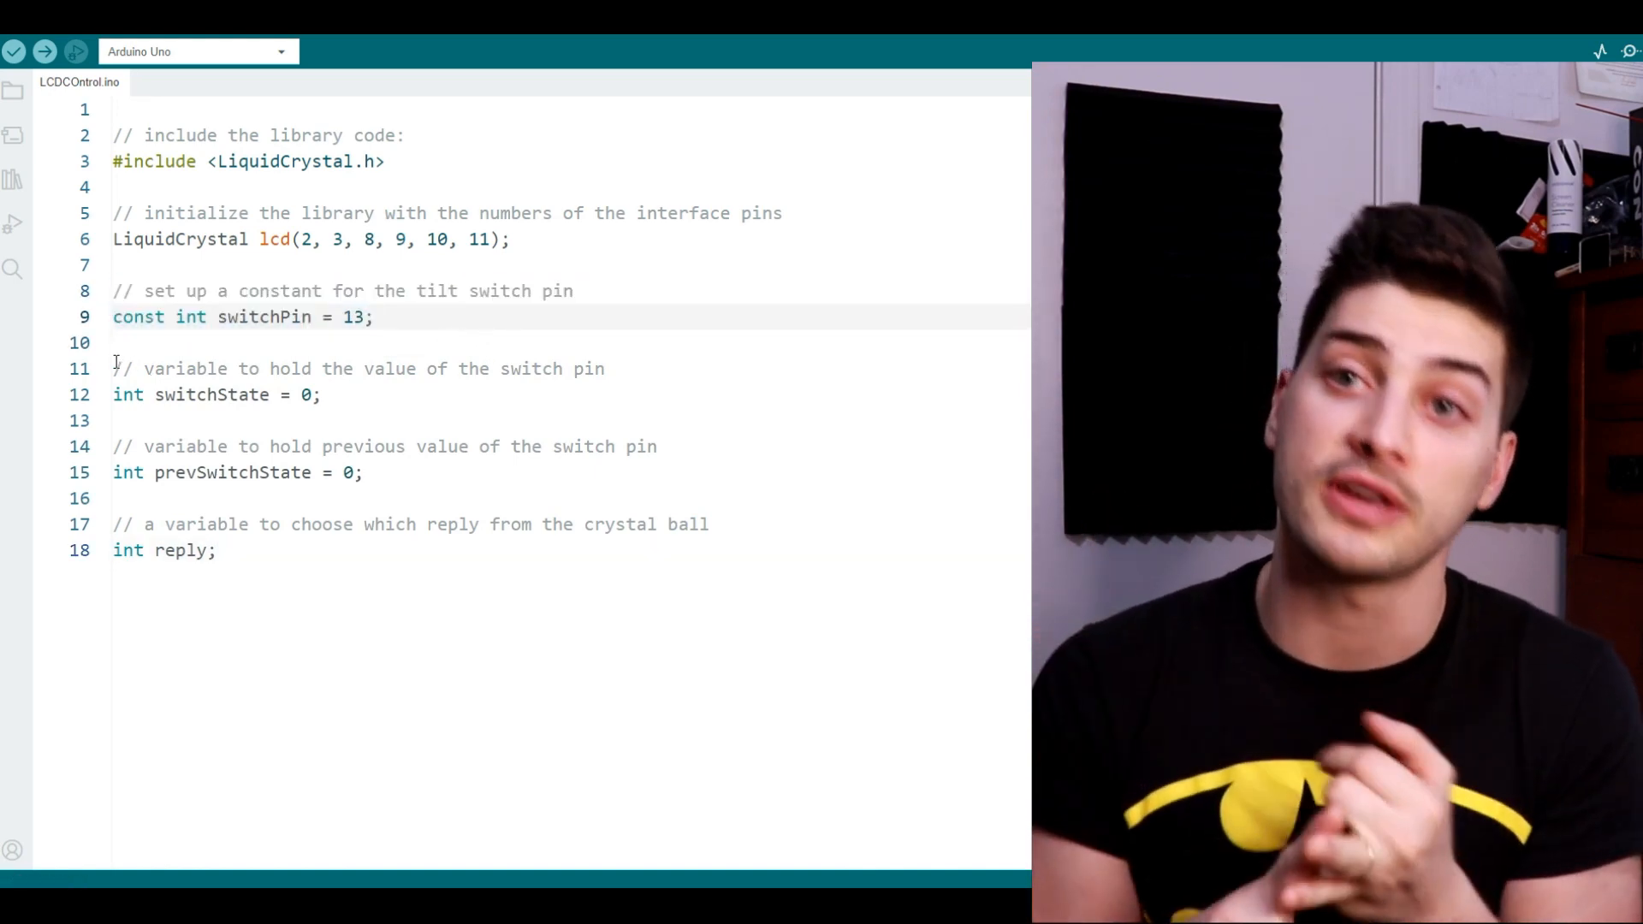
Write setup() with lcd.begin(16, 2), switchPin as INPUT, two greeting prints, and an empty loop().
{"action": "left_click_drag", "start_coordinate": [113, 368], "coordinate": [363, 472]}
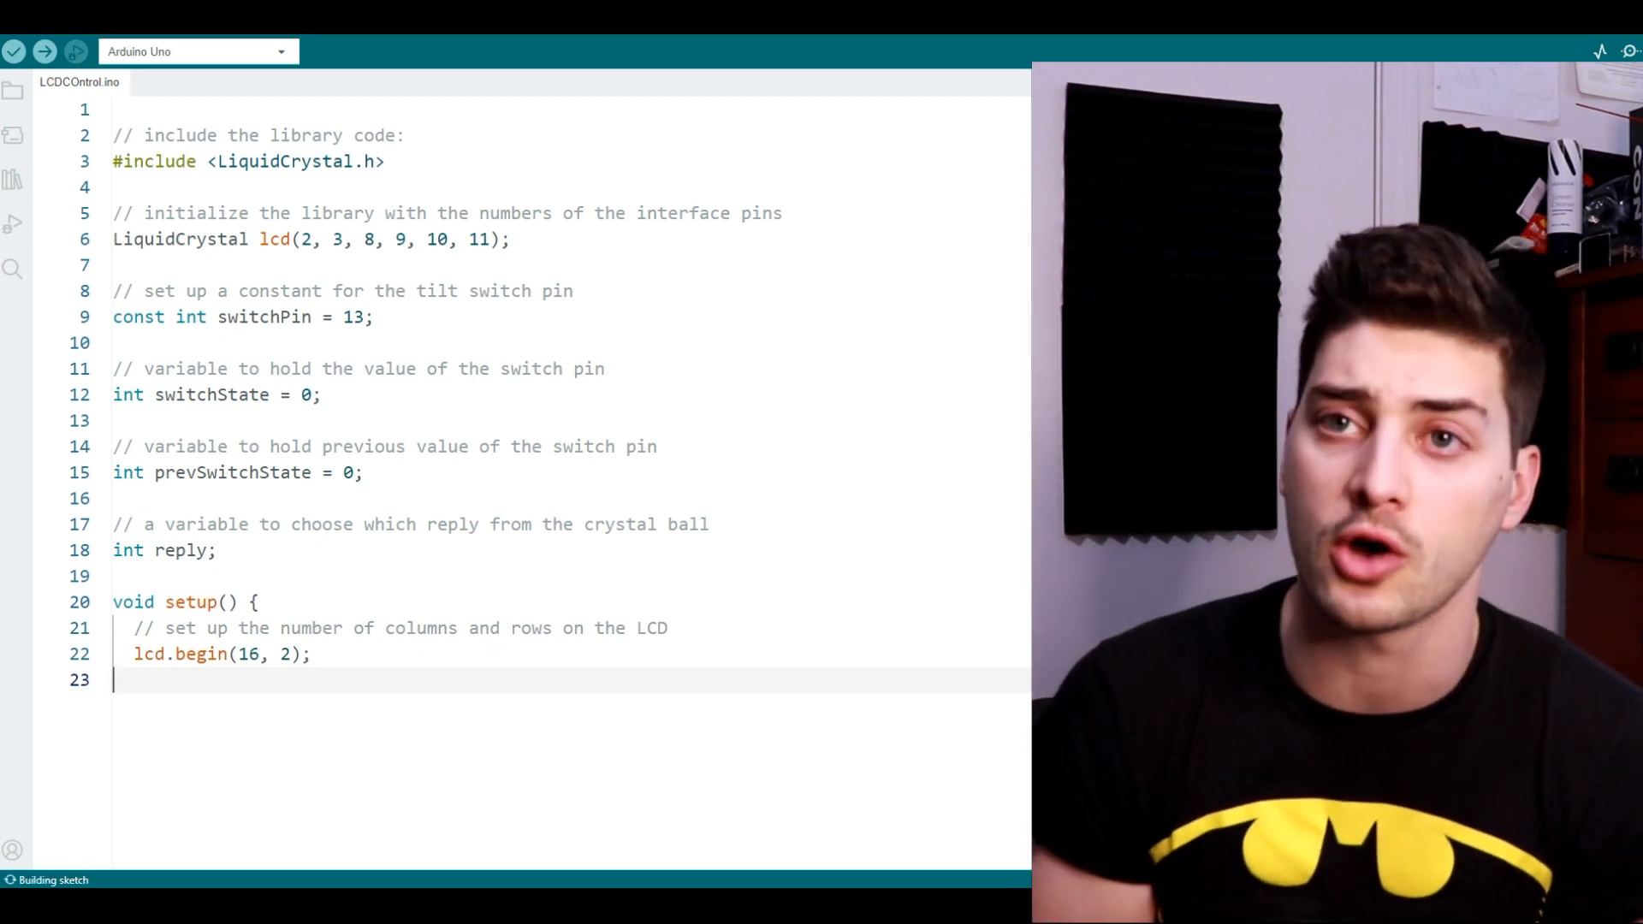
{"action": "type", "text": "}"}
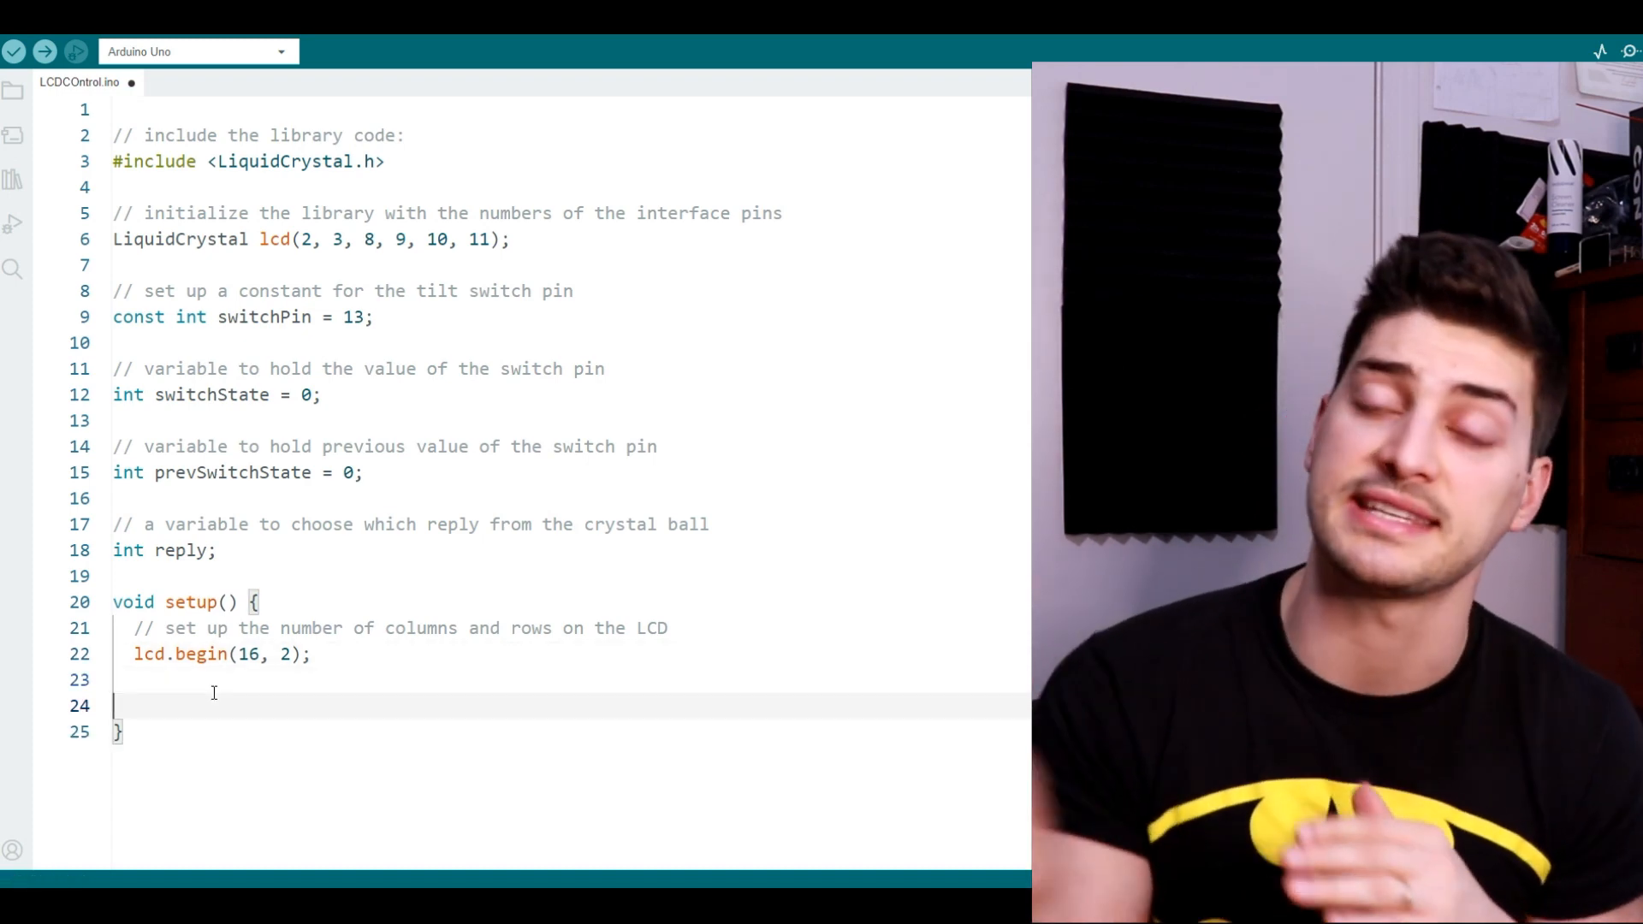
{"action": "type", "text": "// set up the switch pin as an input"}
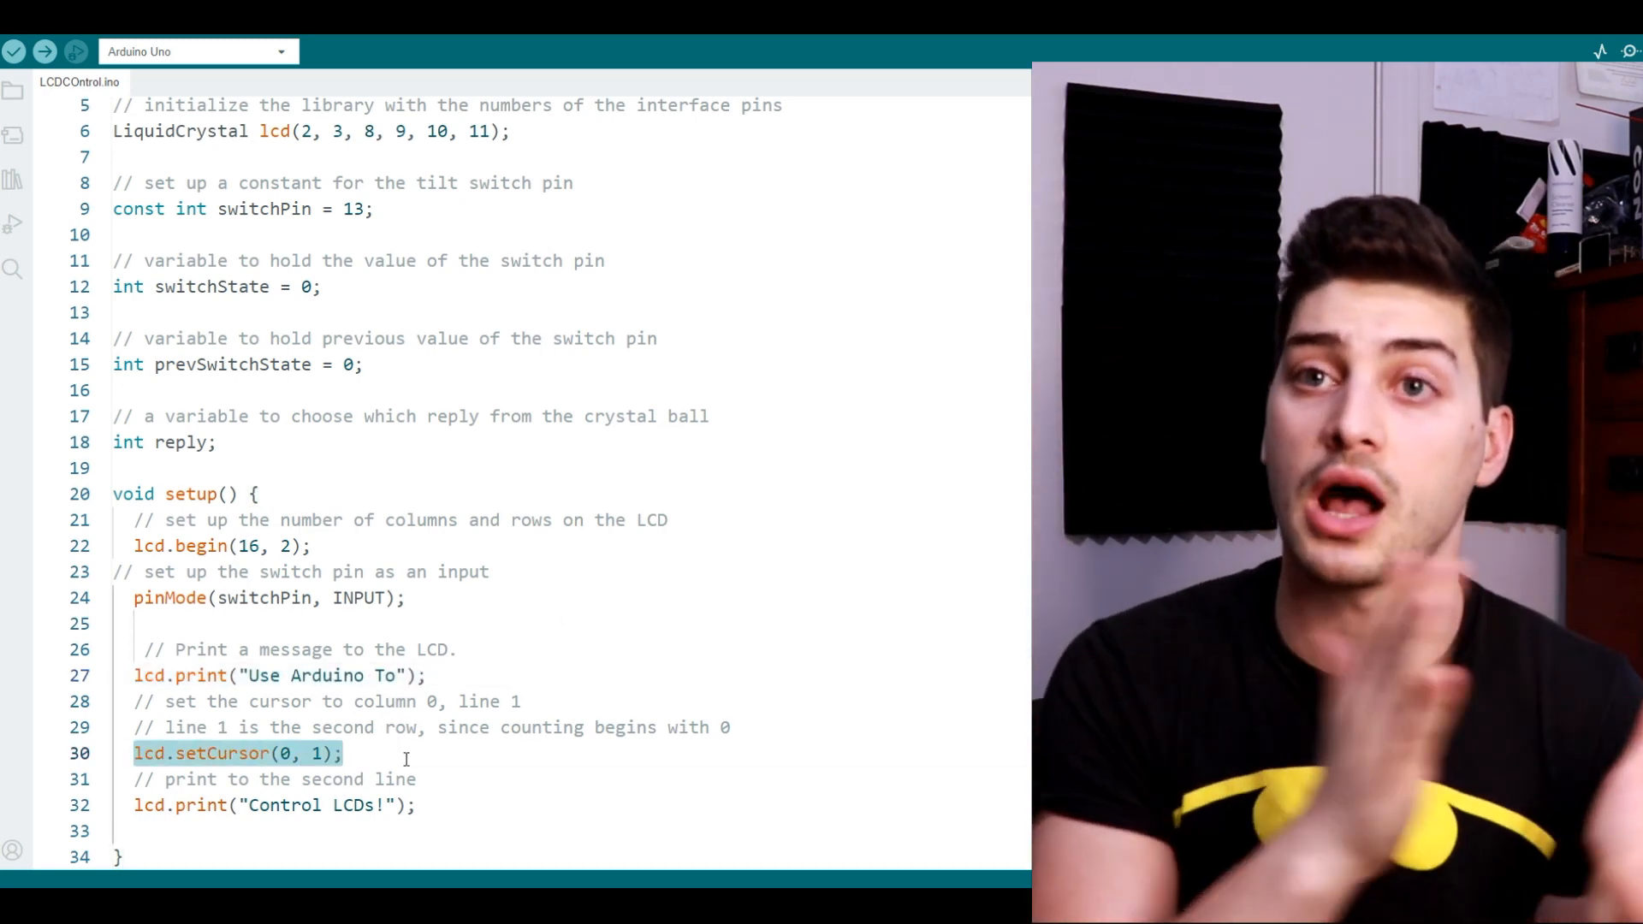
{"action": "left_click", "coordinate": [274, 804]}
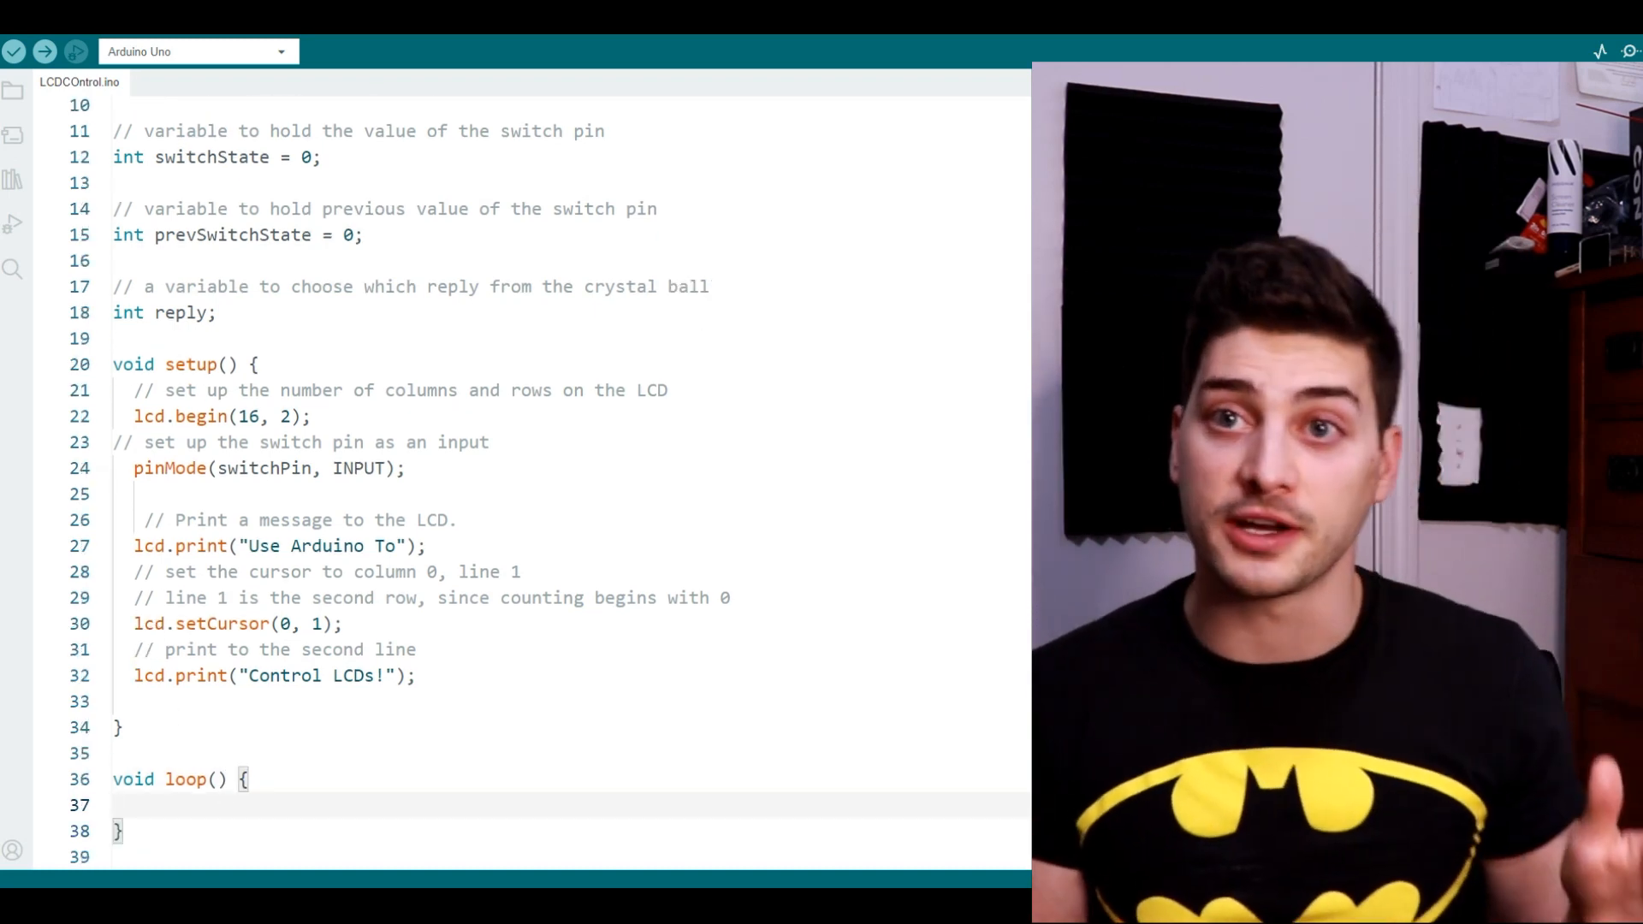
Have loop() digitalRead the switch and on each LOW press increment reply below 8, else reset to 0.
{"action": "left_click", "coordinate": [14, 51]}
{"action": "type", "text": "// check the status of the switch"}
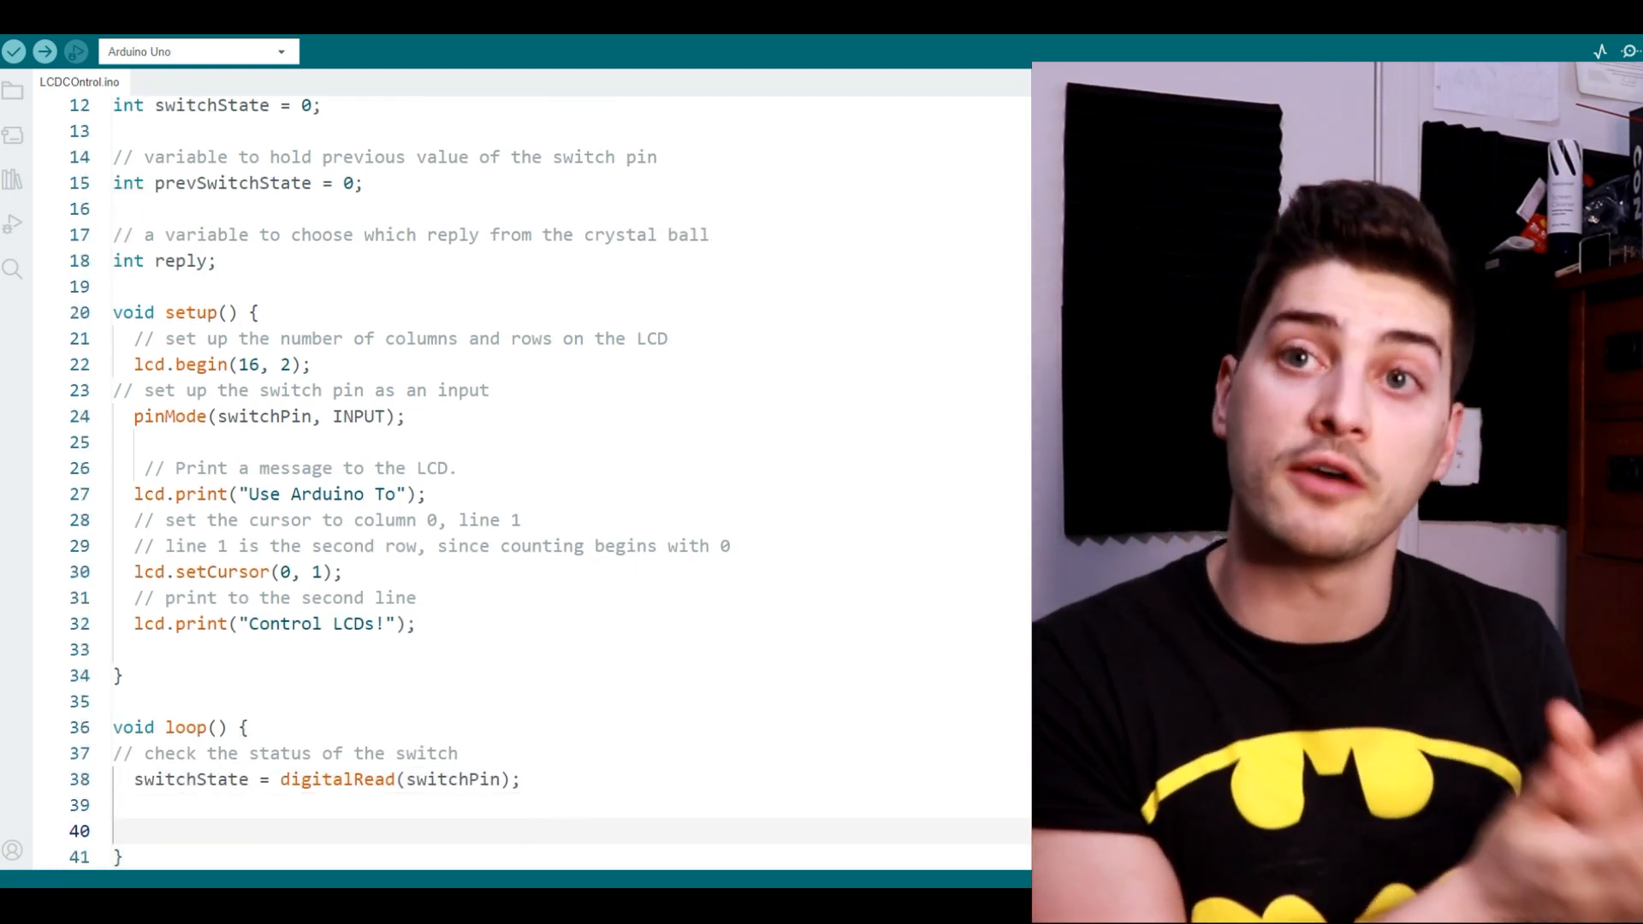
{"action": "left_click", "coordinate": [15, 51]}
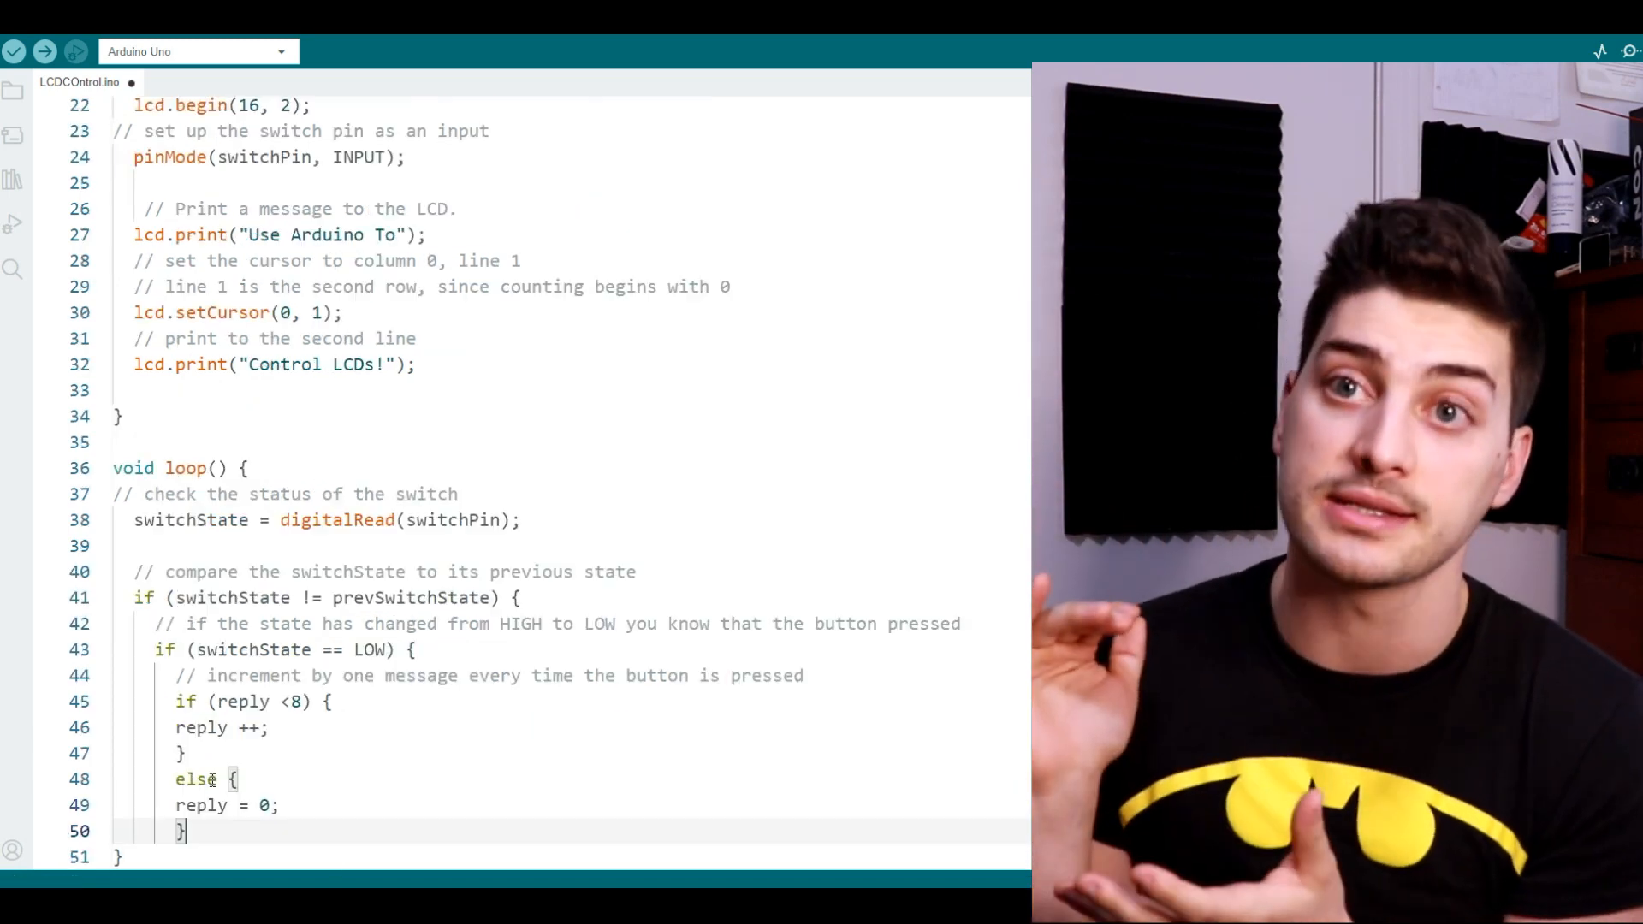
{"action": "left_click", "coordinate": [17, 52]}
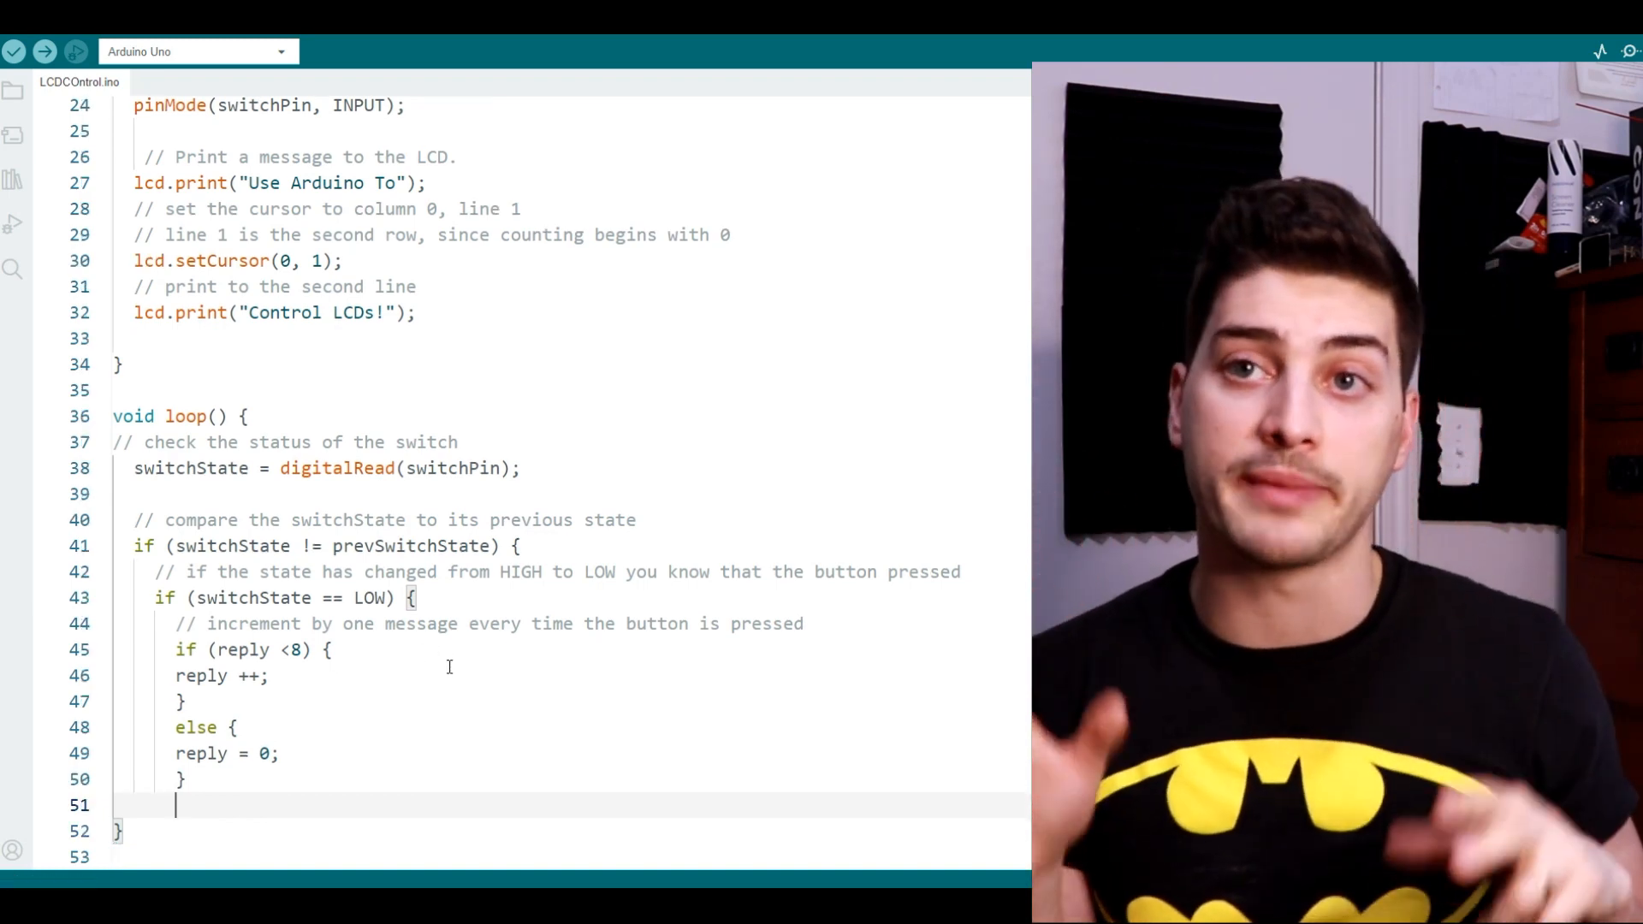
{"action": "left_click_drag", "start_coordinate": [176, 648], "coordinate": [186, 702]}
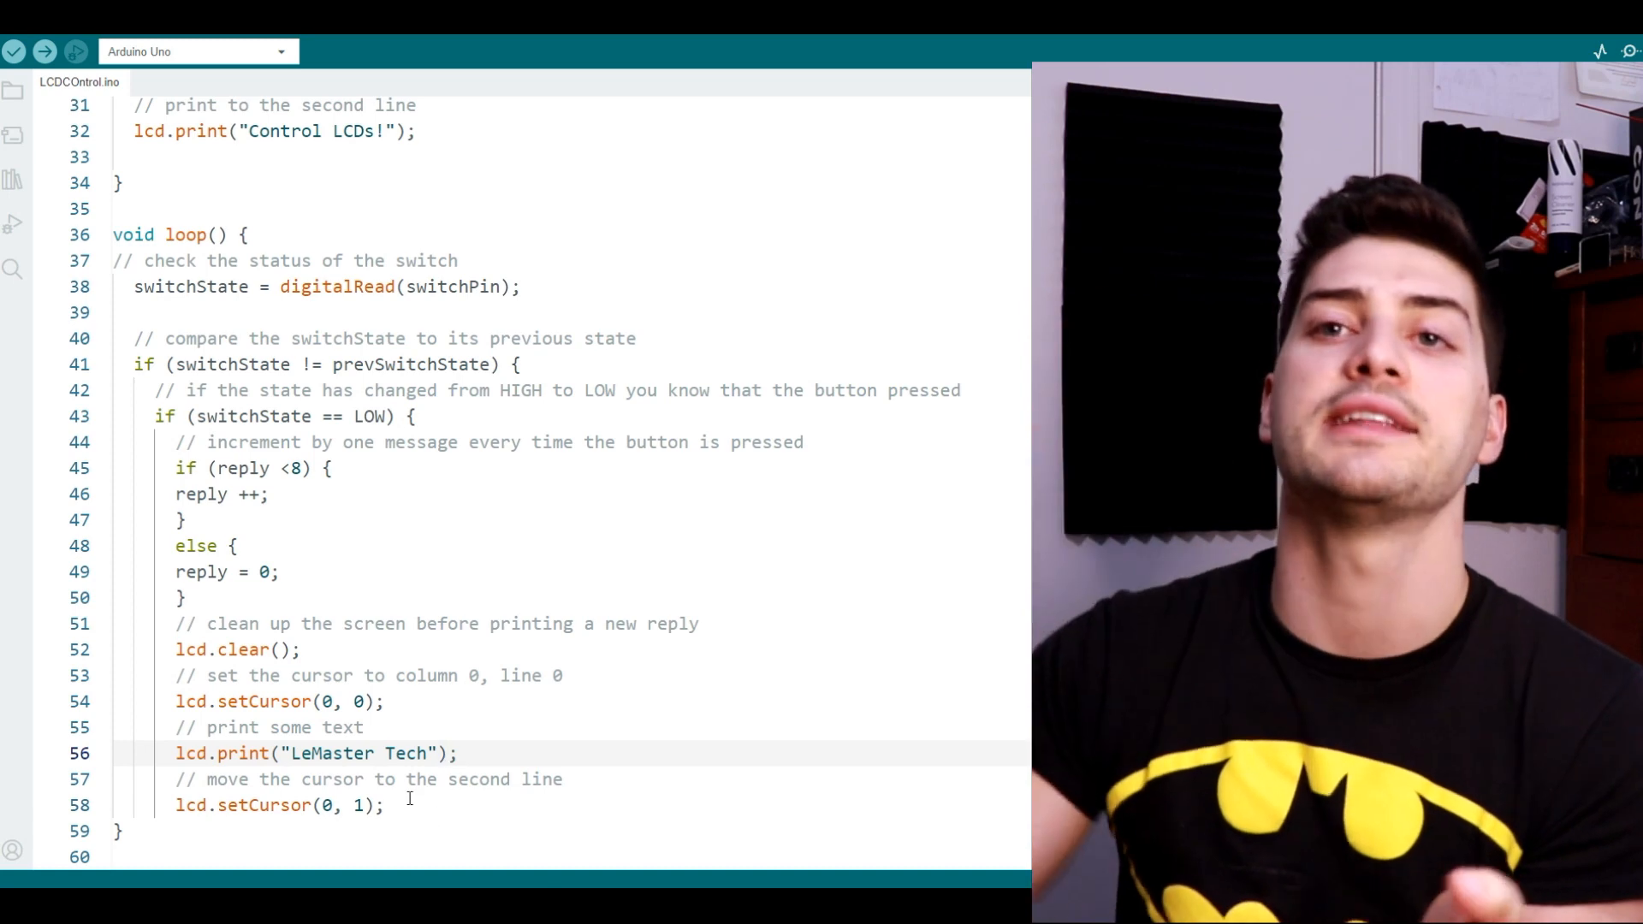
Add lcd.clear(), setCursor(0, 0), the title print and setCursor(0, 1) after the reply check.
{"action": "left_click_drag", "start_coordinate": [176, 702], "coordinate": [385, 805]}
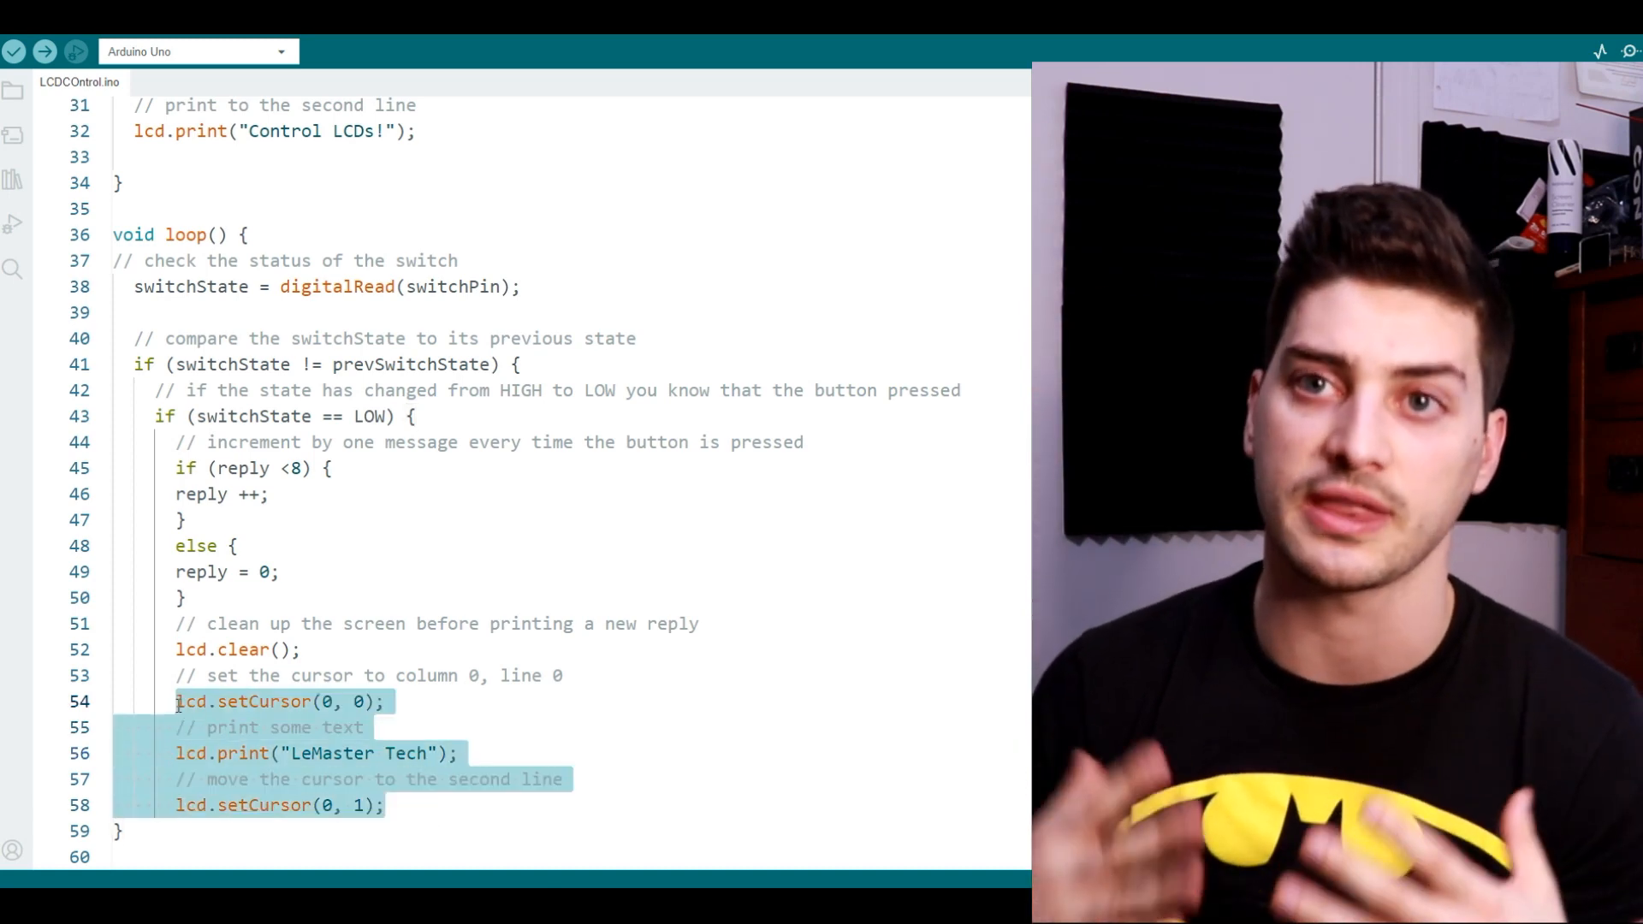
{"action": "left_click", "coordinate": [386, 804]}
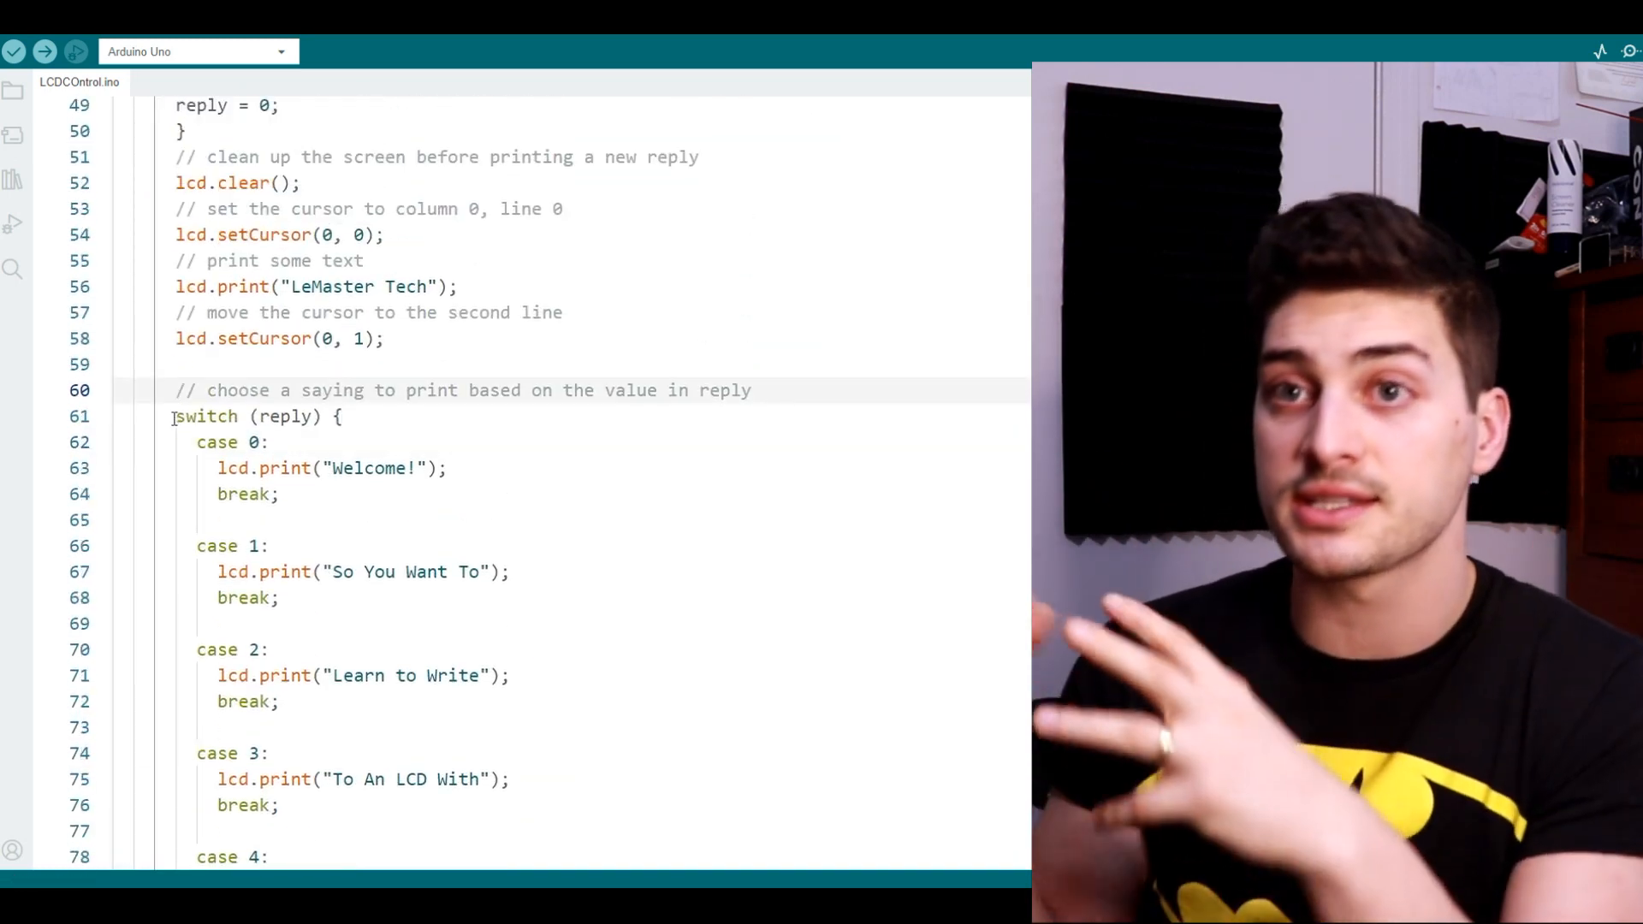
Paste the switch (reply) block whose cases print "Welcome!", "So You Want To" and further sayings.
{"action": "double_click", "coordinate": [216, 441]}
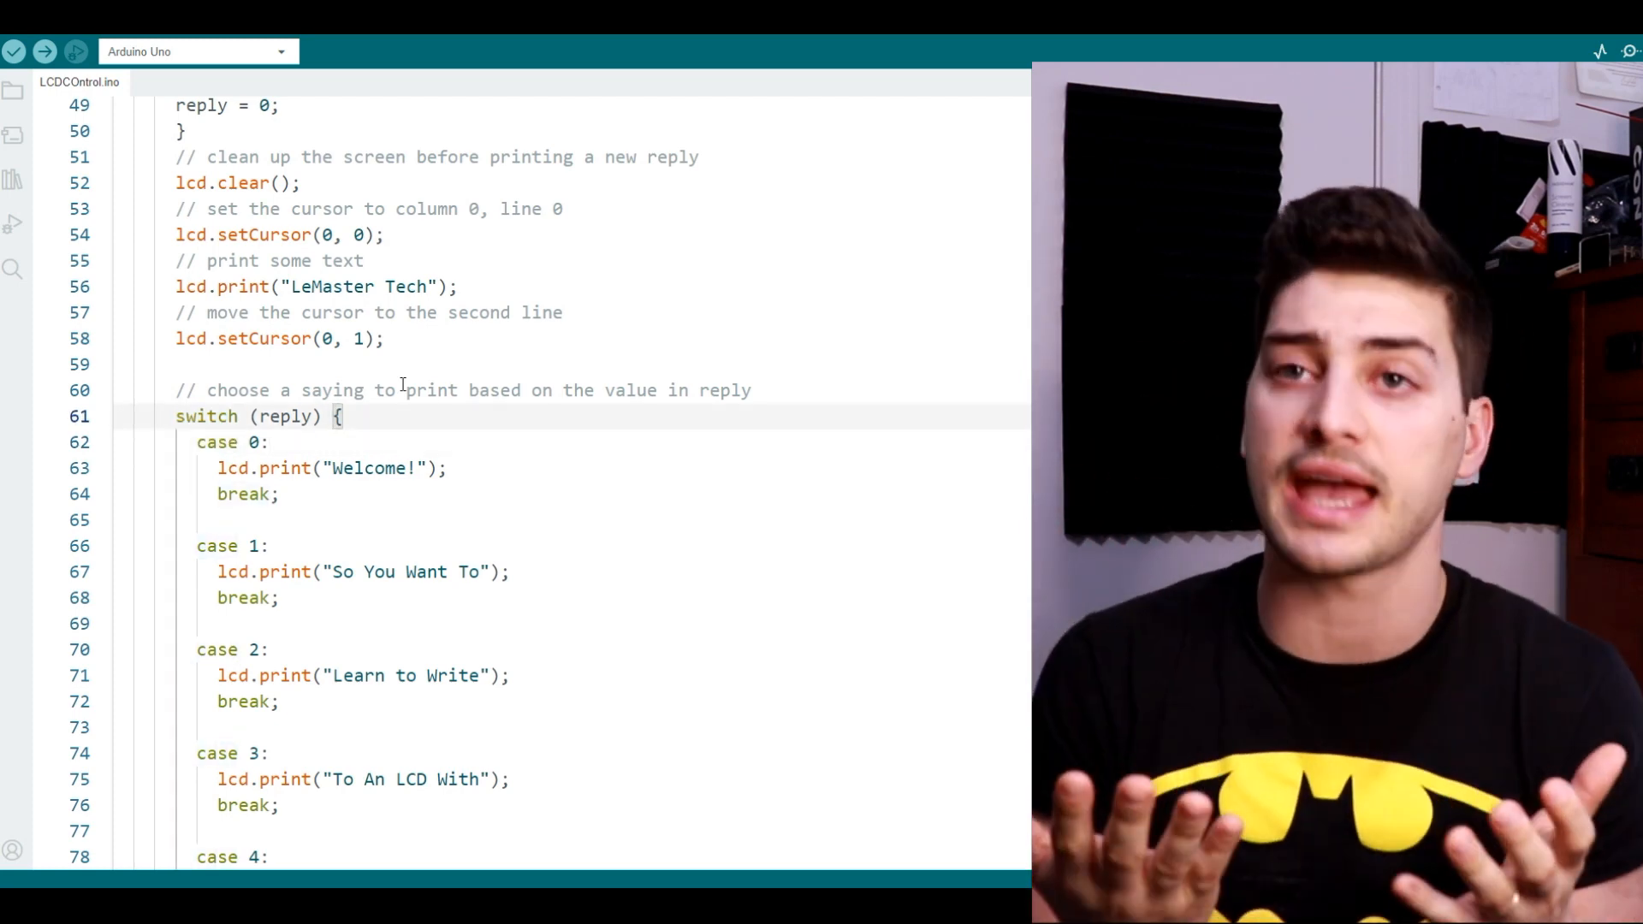
{"action": "left_click", "coordinate": [767, 390]}
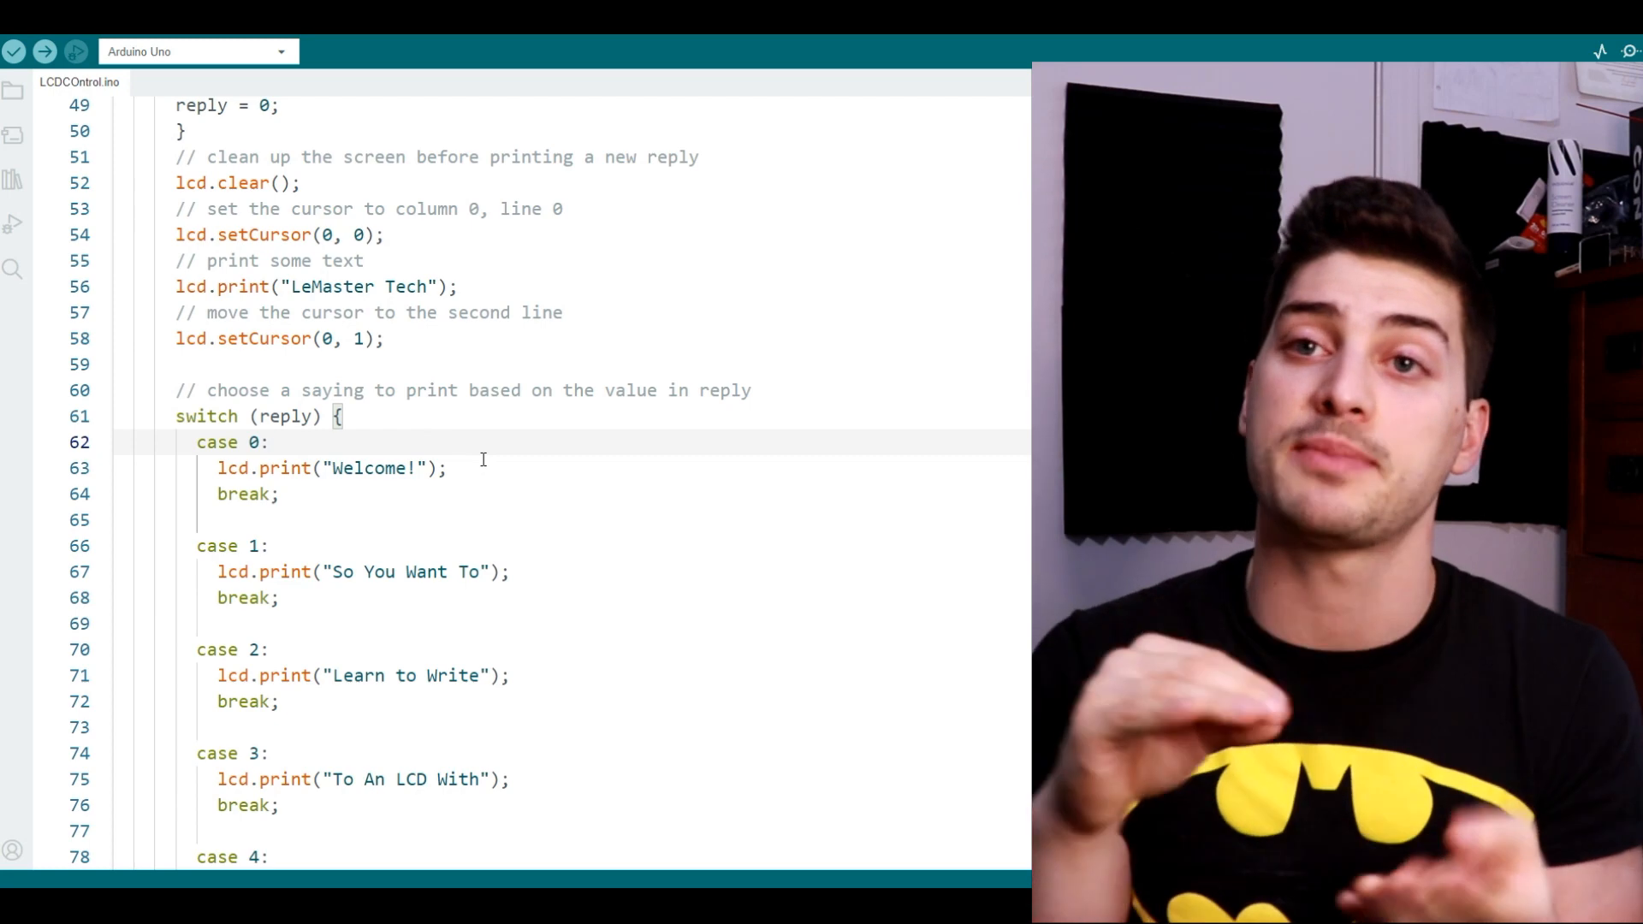
{"action": "scroll", "scroll_direction": "down", "scroll_amount": 3}
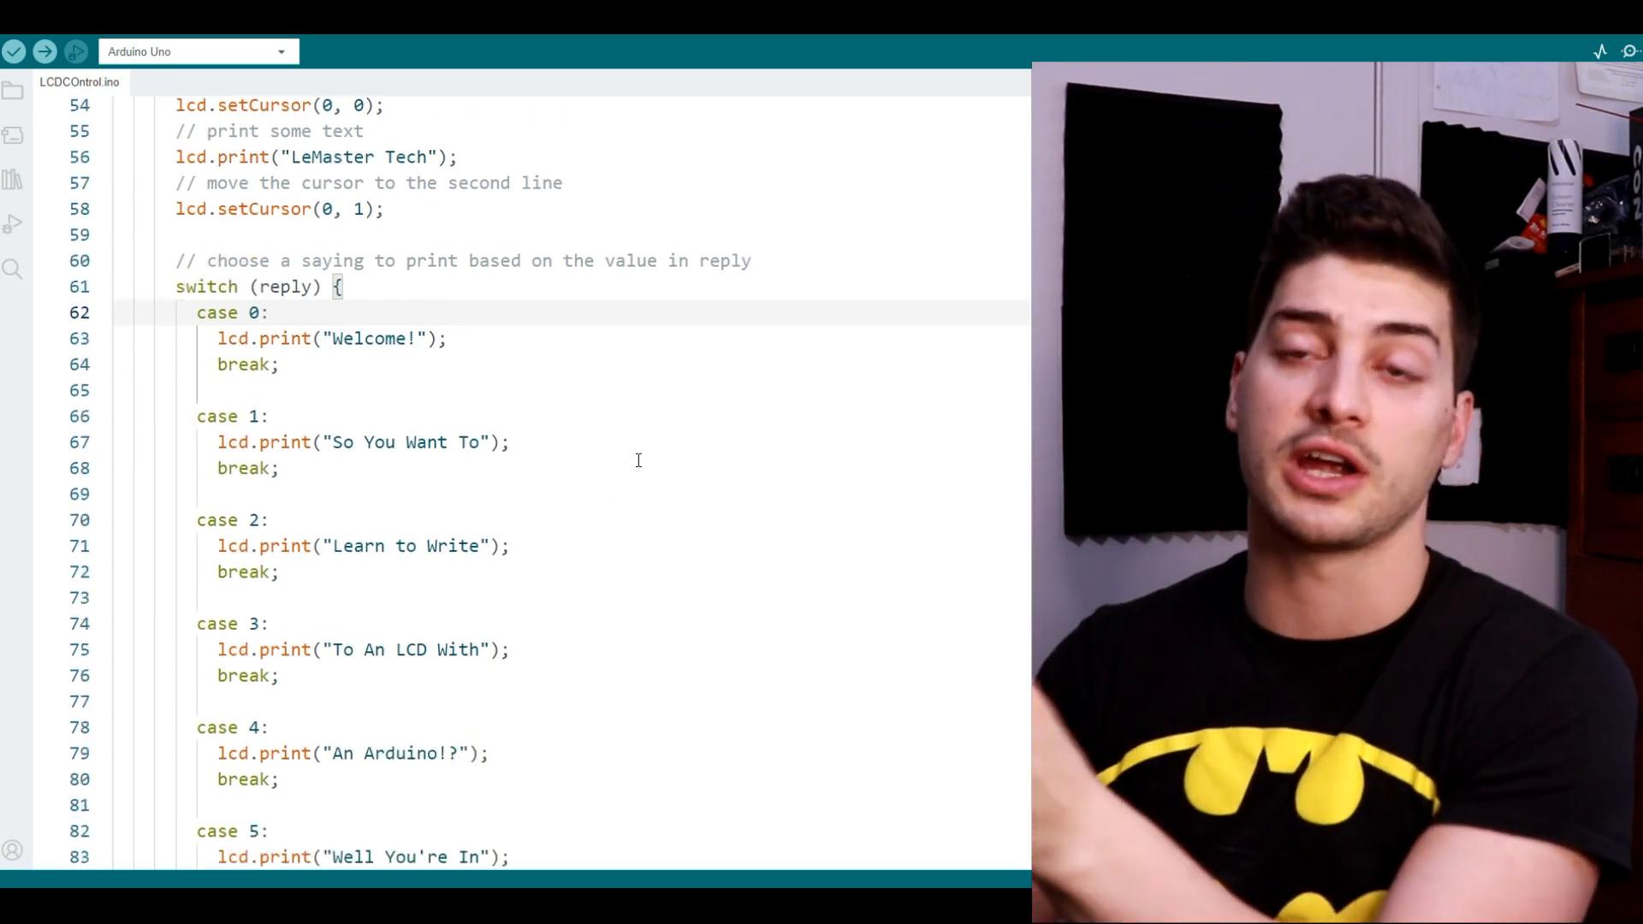
{"action": "scroll", "scroll_direction": "down", "scroll_amount": 3}
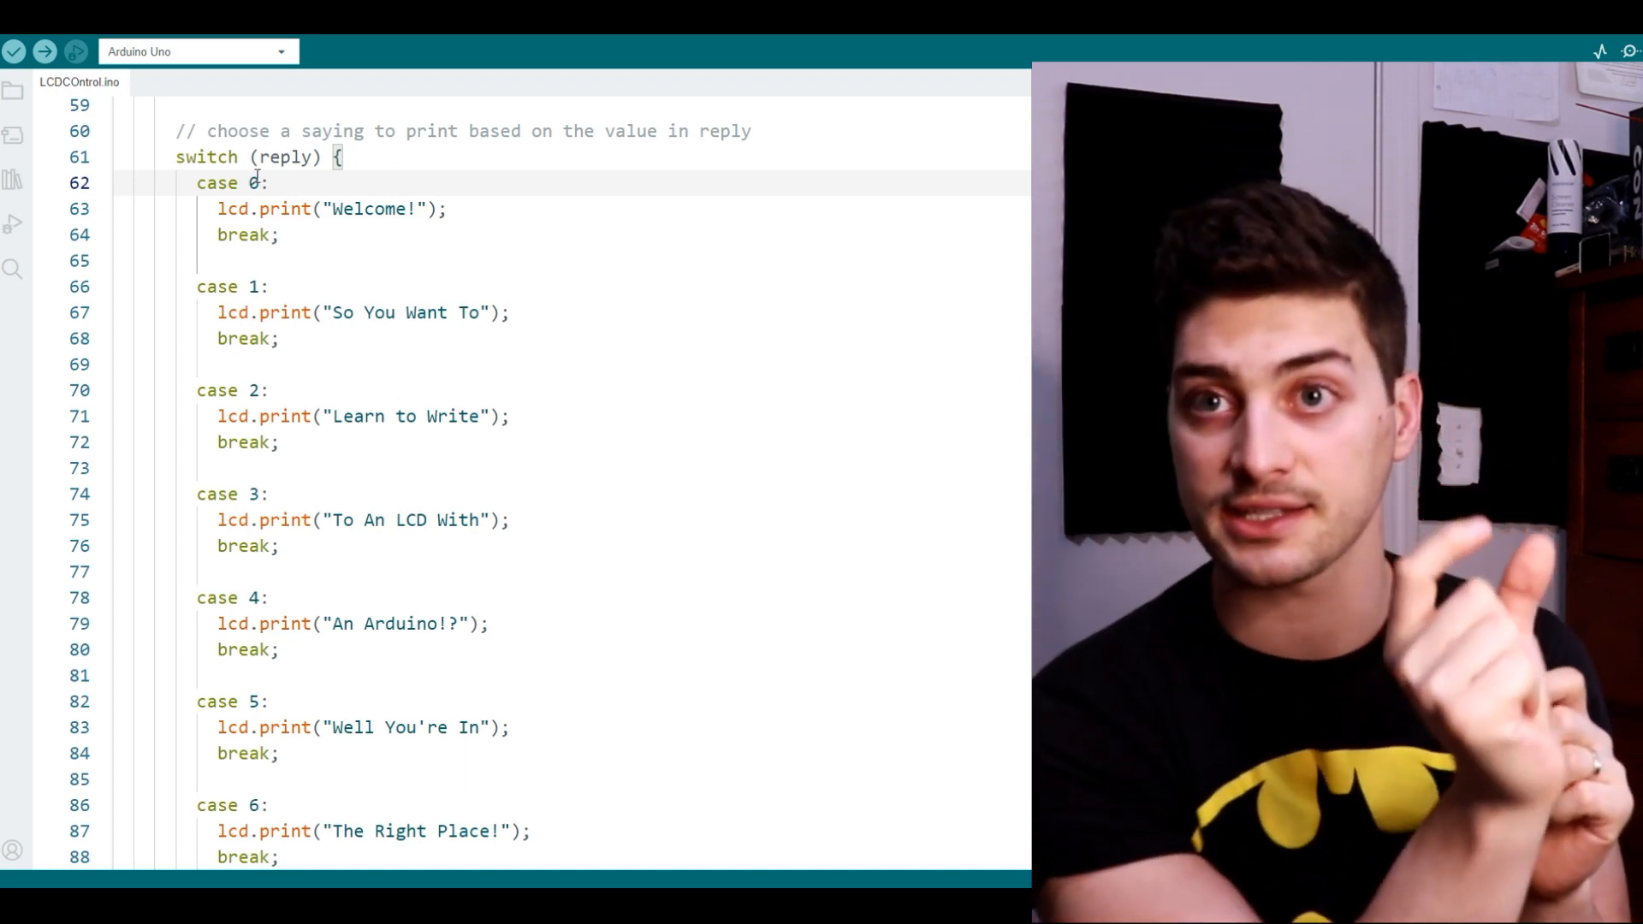
{"action": "double_click", "coordinate": [257, 183]}
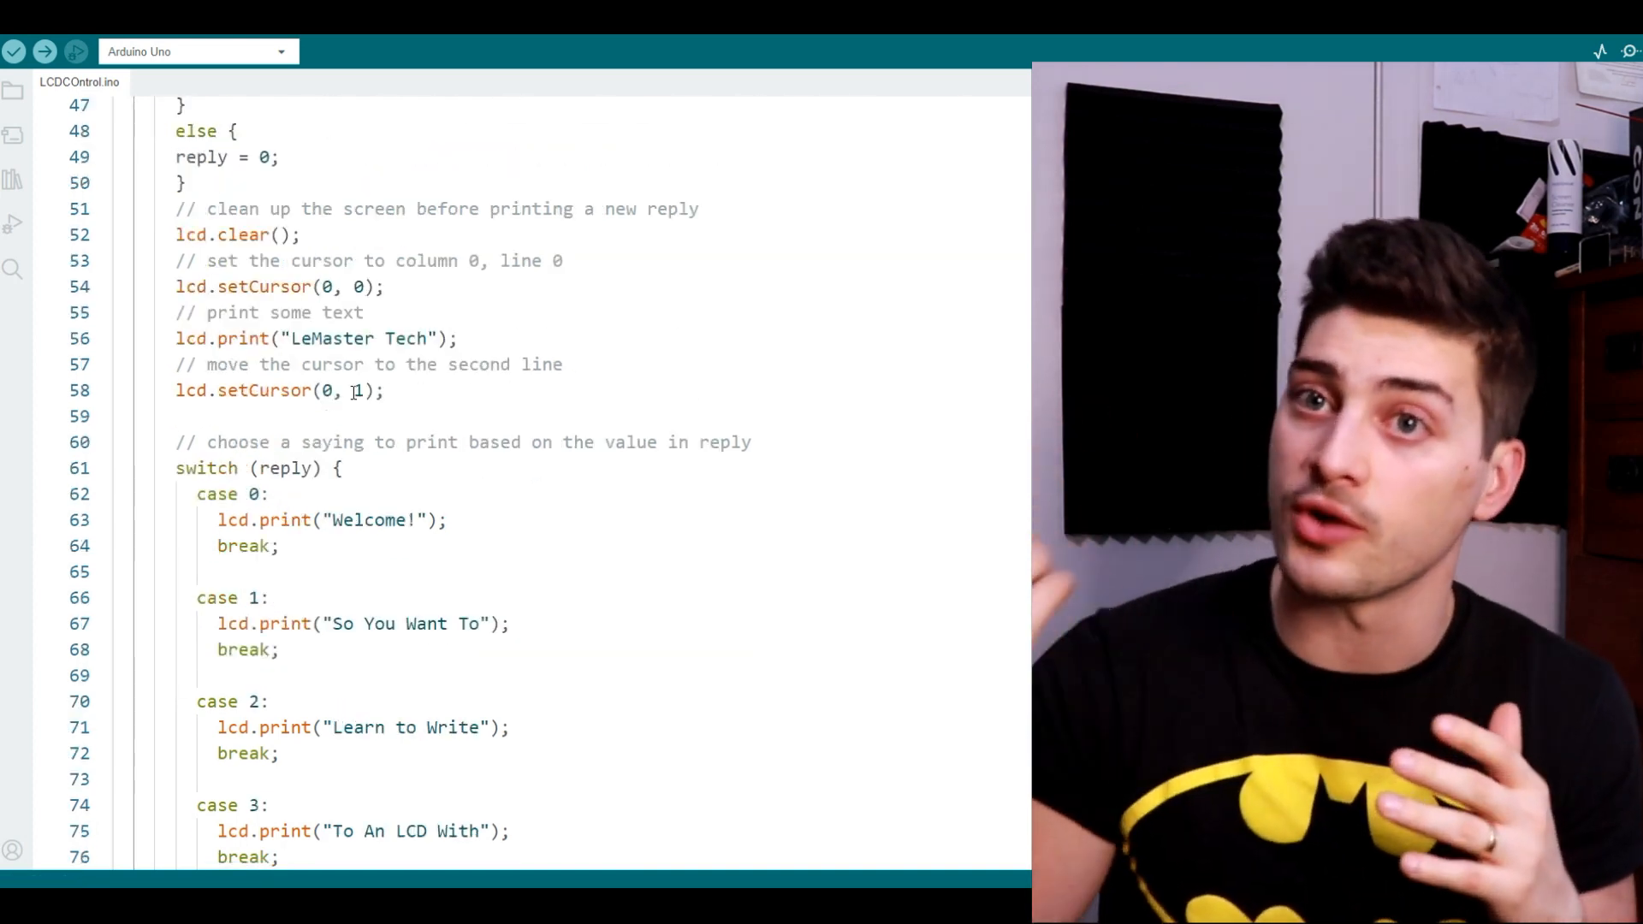
End loop() with a comment and prevSwitchState = switchState; after the closing braces.
{"action": "scroll", "scroll_direction": "down", "scroll_amount": 3}
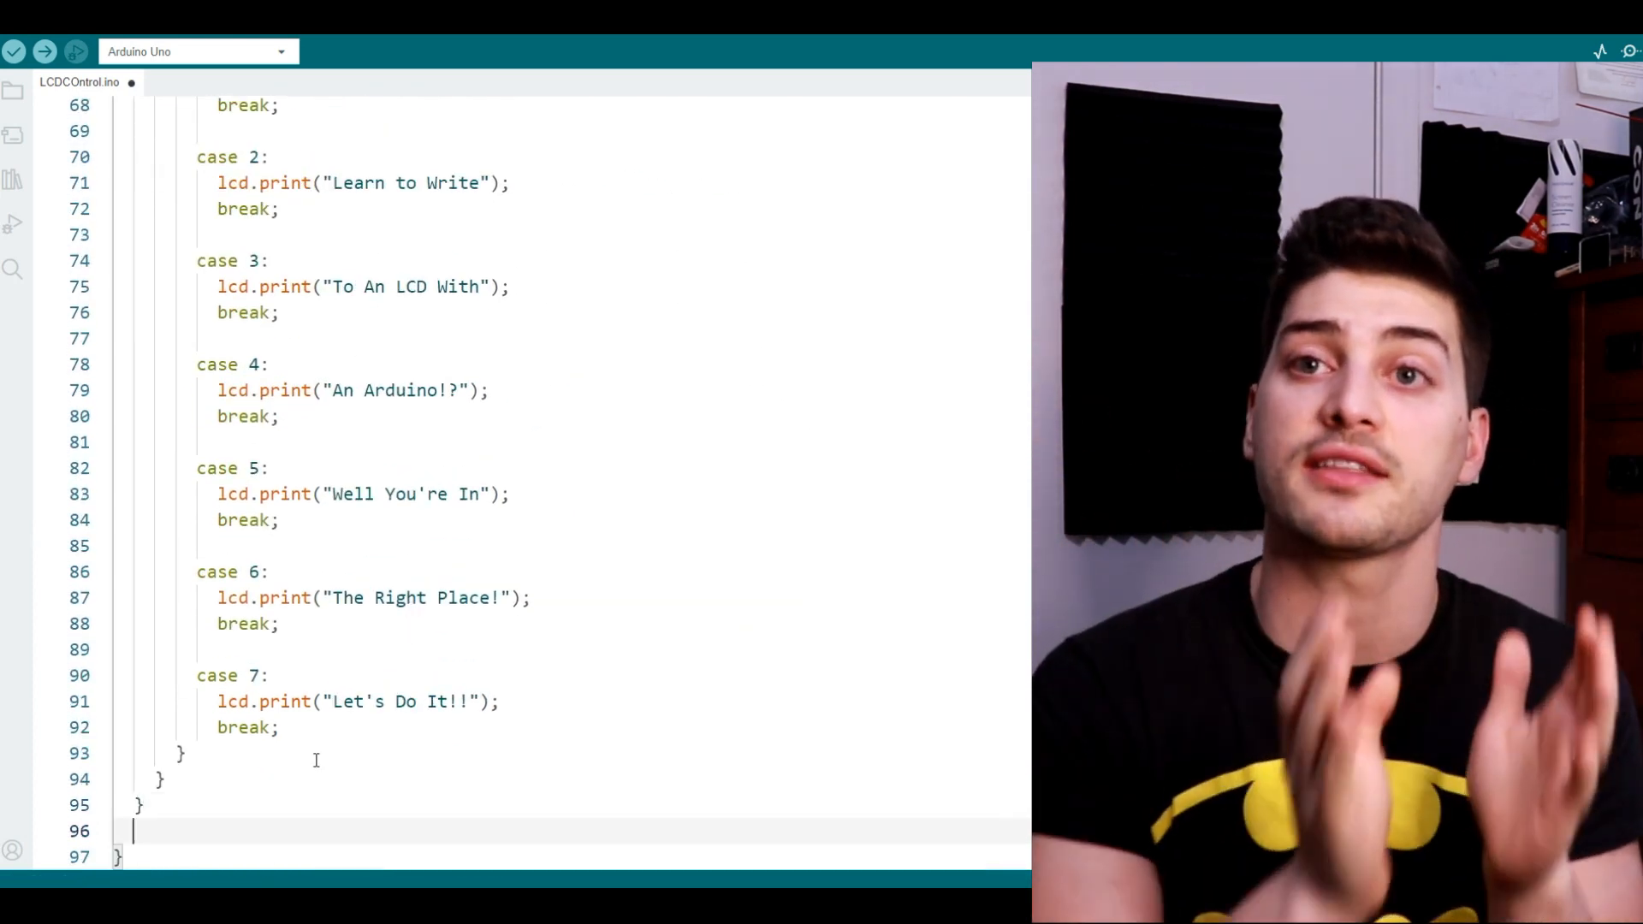
{"action": "left_click", "coordinate": [17, 50]}
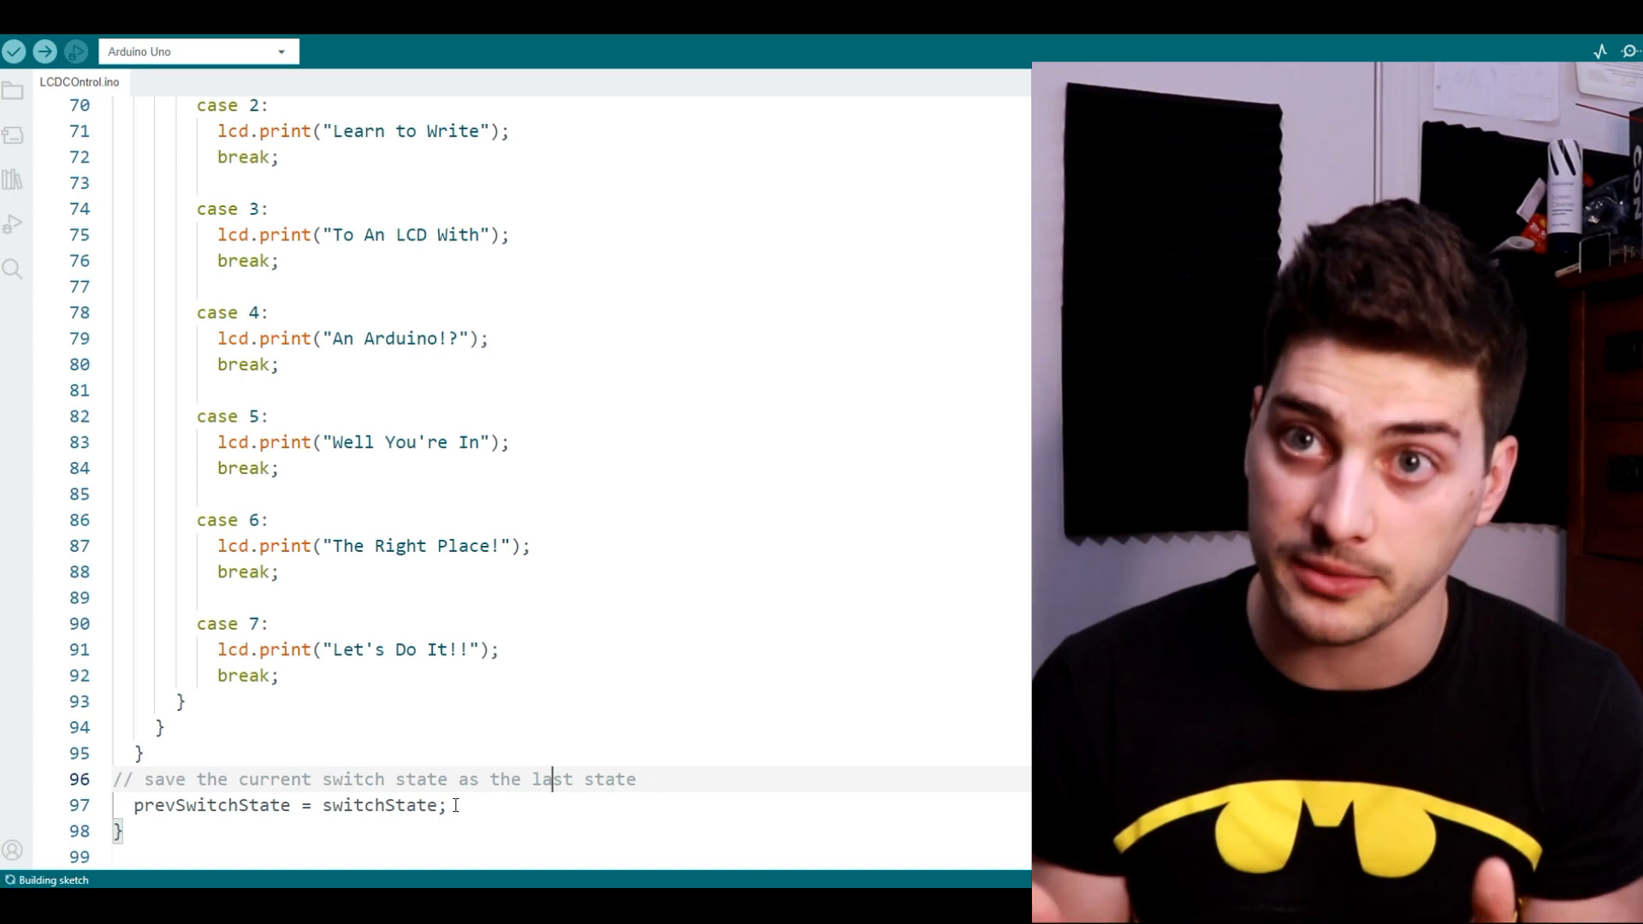
{"action": "left_click_drag", "start_coordinate": [134, 778], "coordinate": [445, 804]}
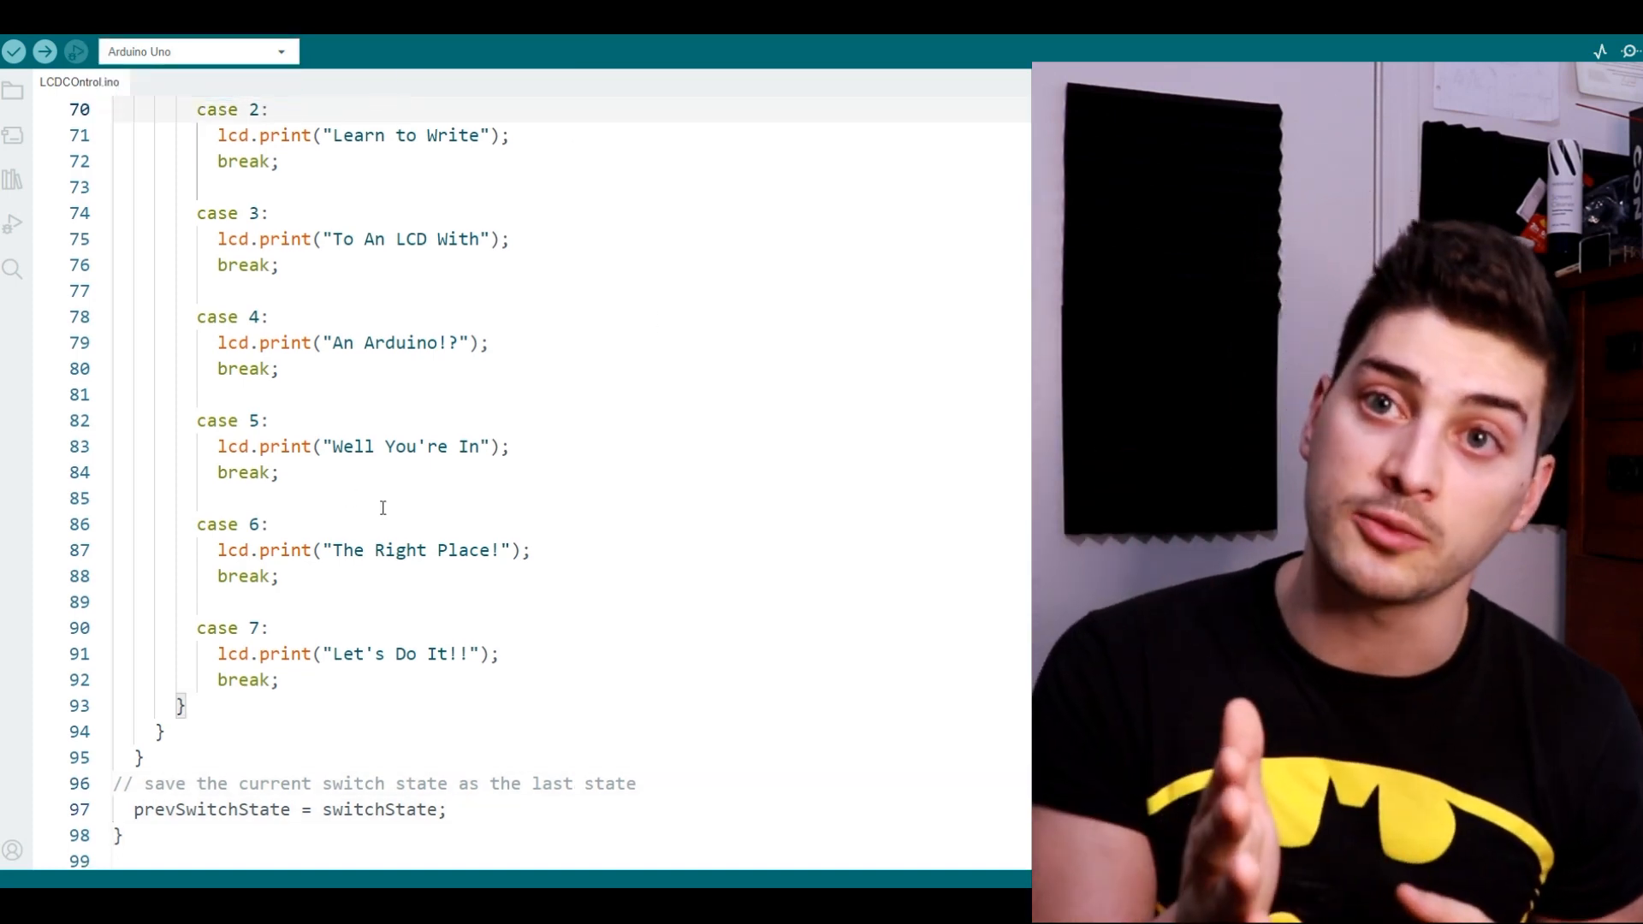
{"action": "left_click", "coordinate": [44, 52]}
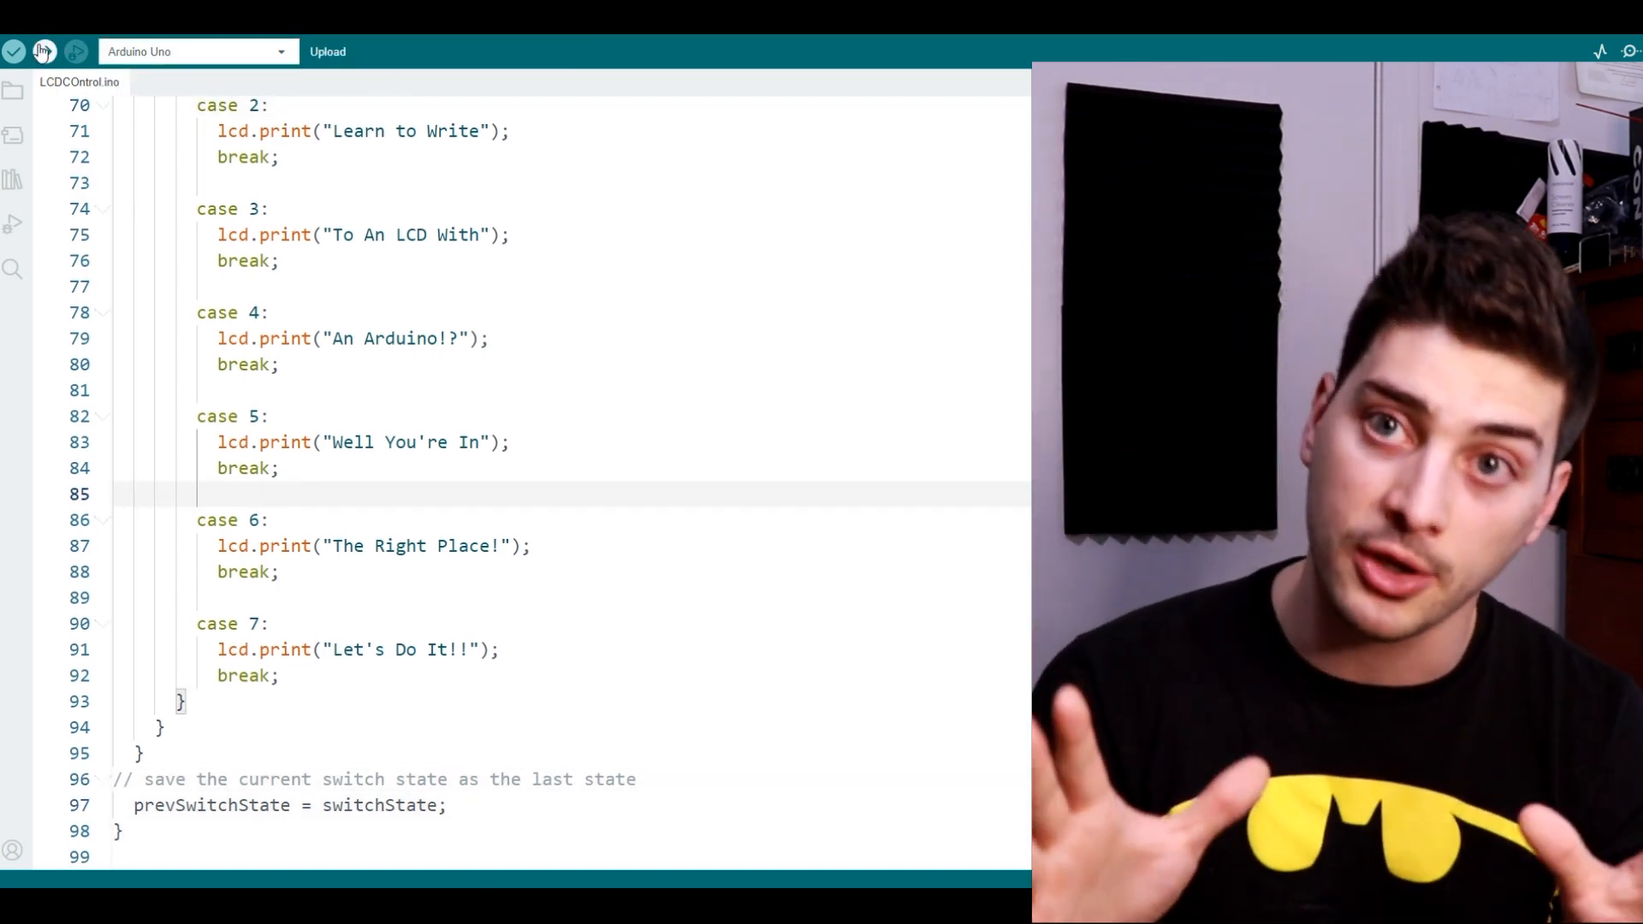